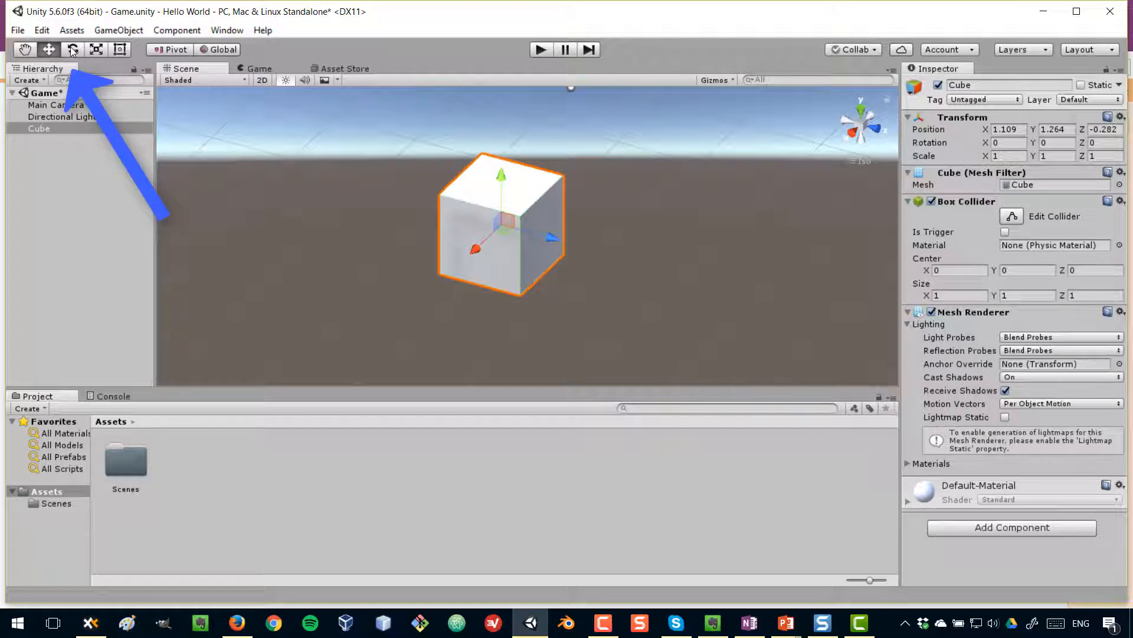
Activate the Rotate tool so the Cube shows its rotation rings.
click(72, 49)
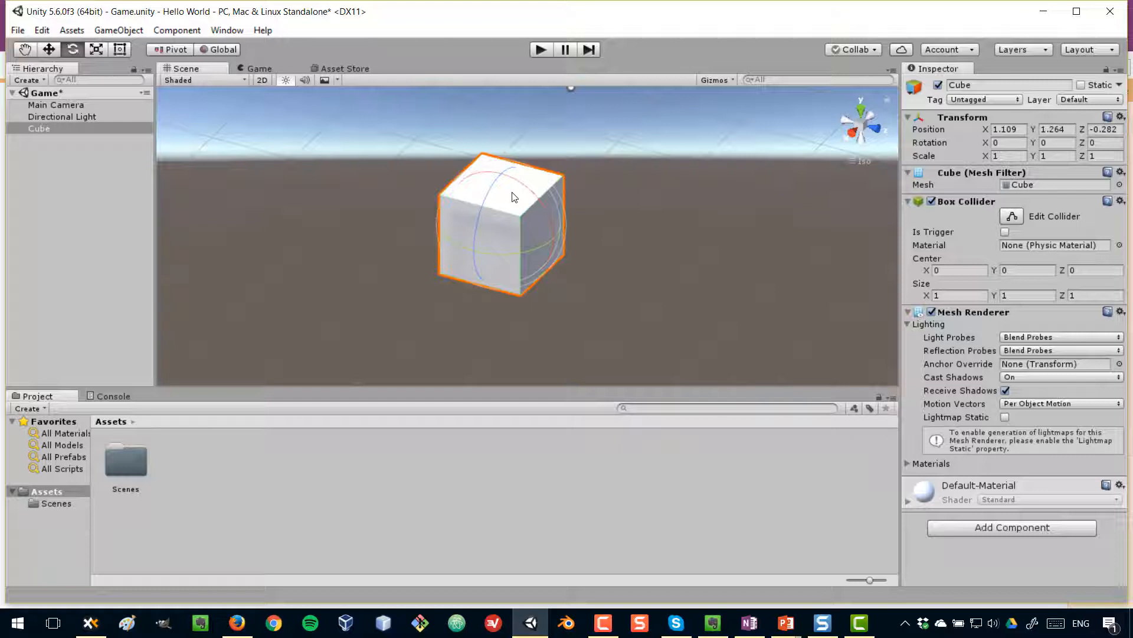
mouse_move(527, 212)
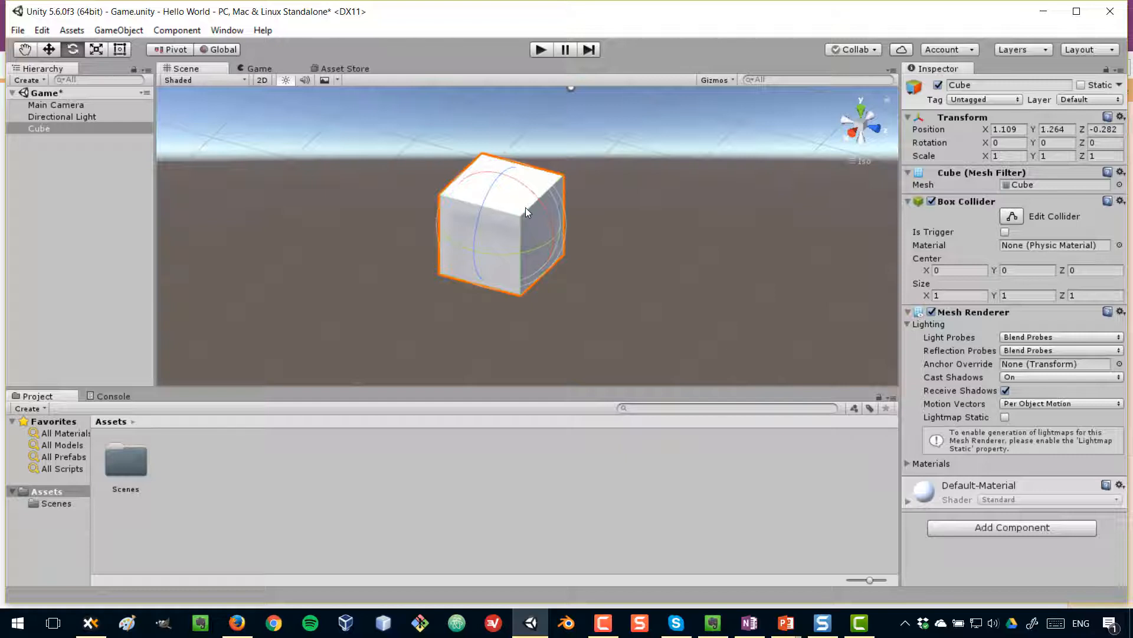
mouse_move(498, 211)
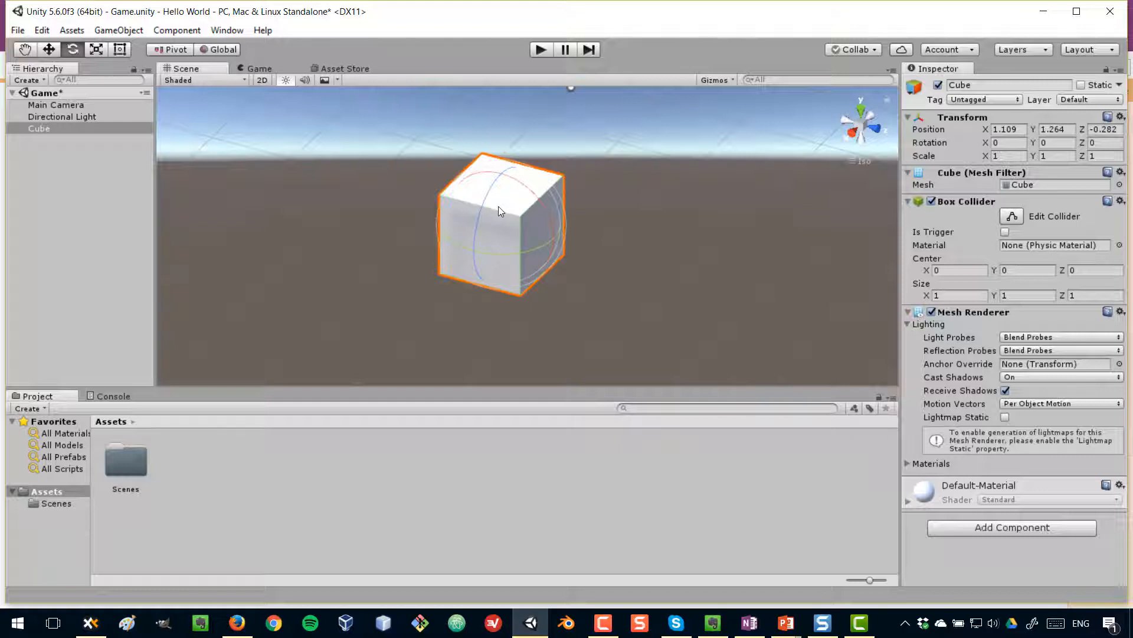
mouse_move(498, 234)
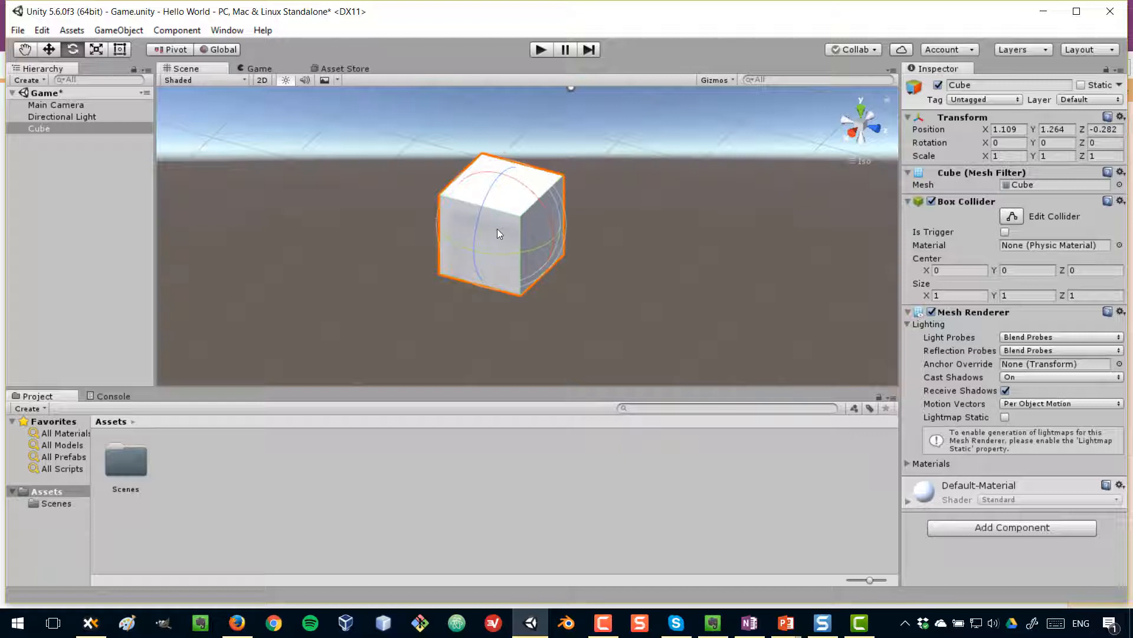
mouse_move(503, 202)
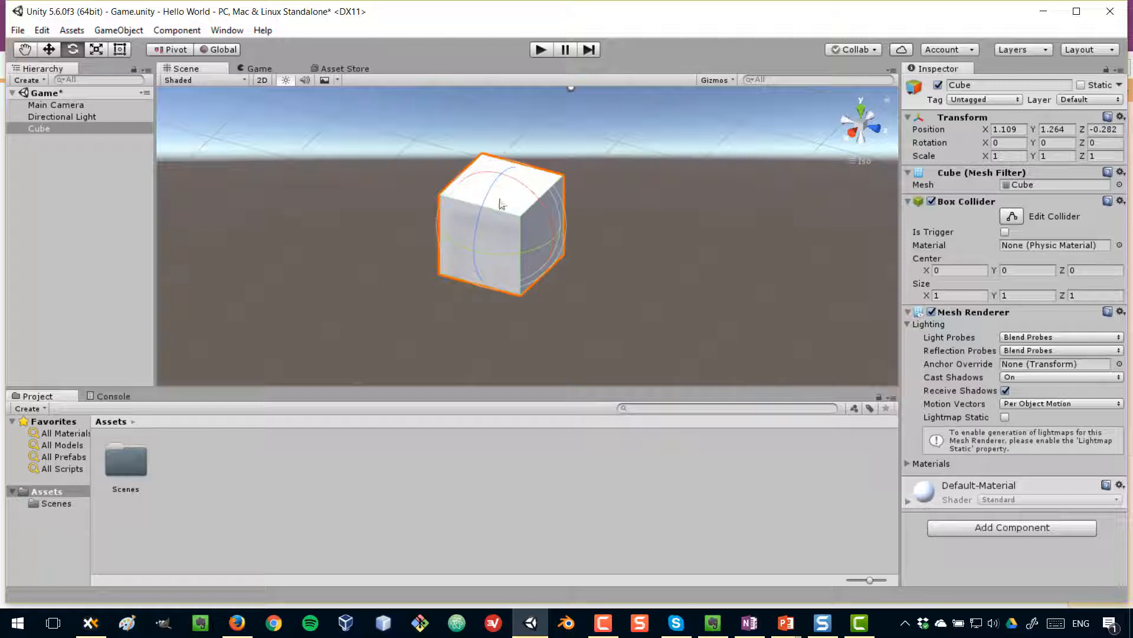
mouse_move(528, 188)
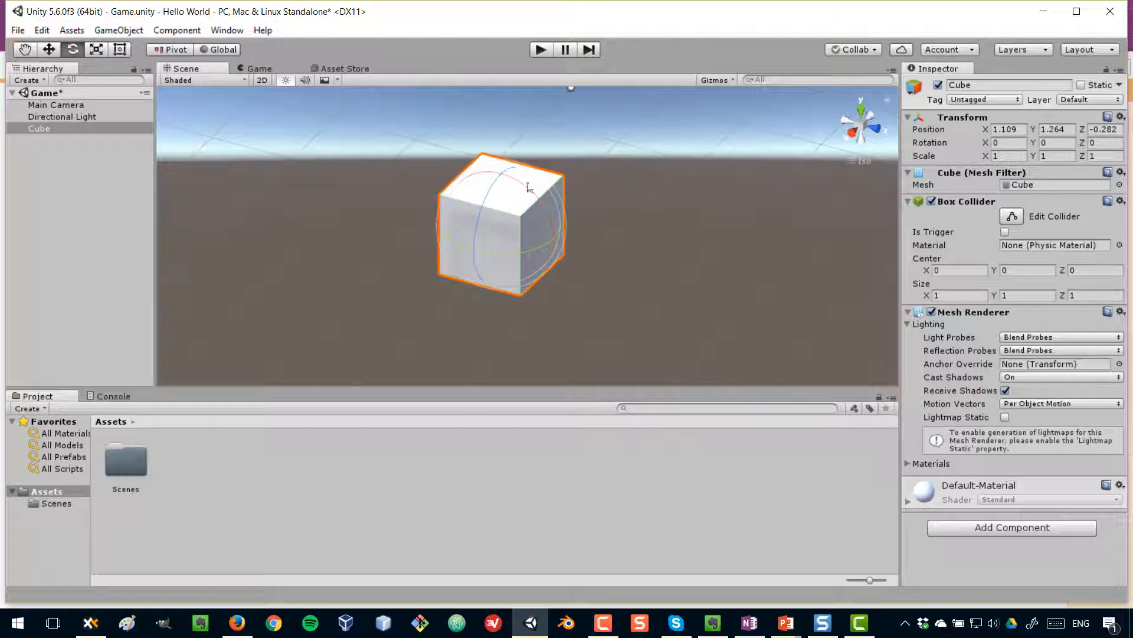
mouse_move(482, 240)
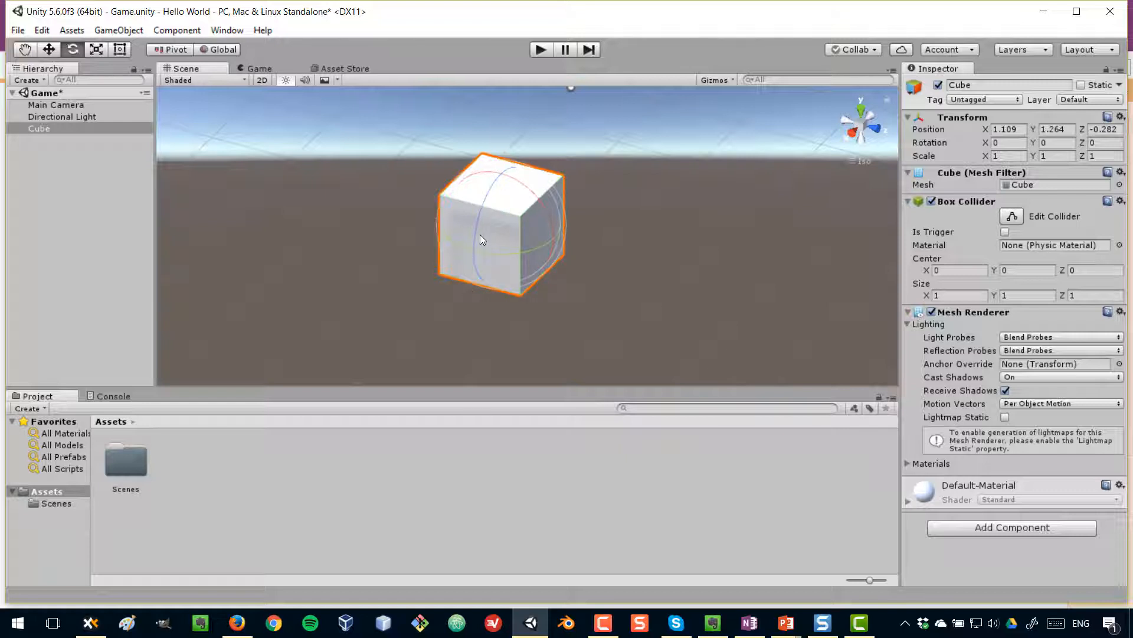
mouse_move(474, 243)
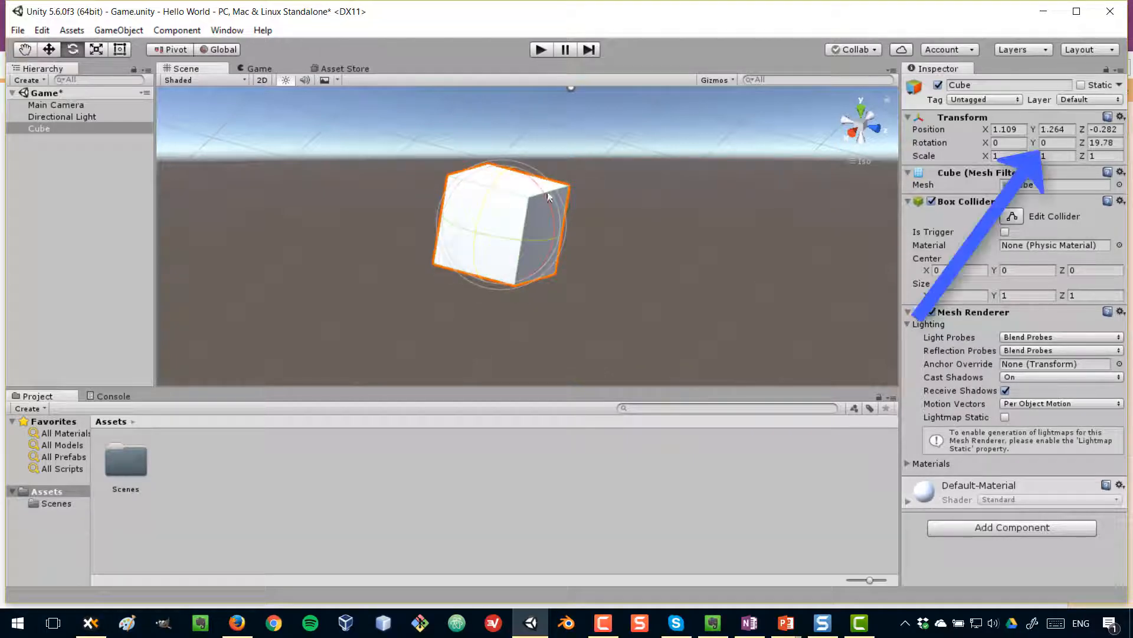
mouse_move(953, 148)
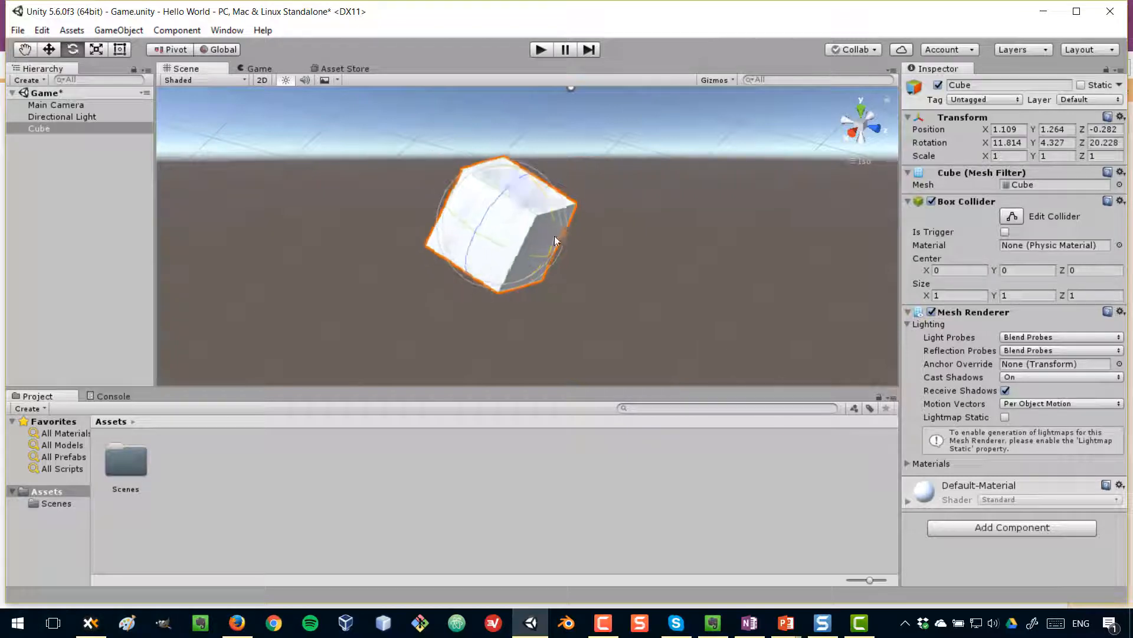
Drag the gizmo sphere to tilt the Cube on all three axes, then switch to the notes.
drag(556, 241, 531, 232)
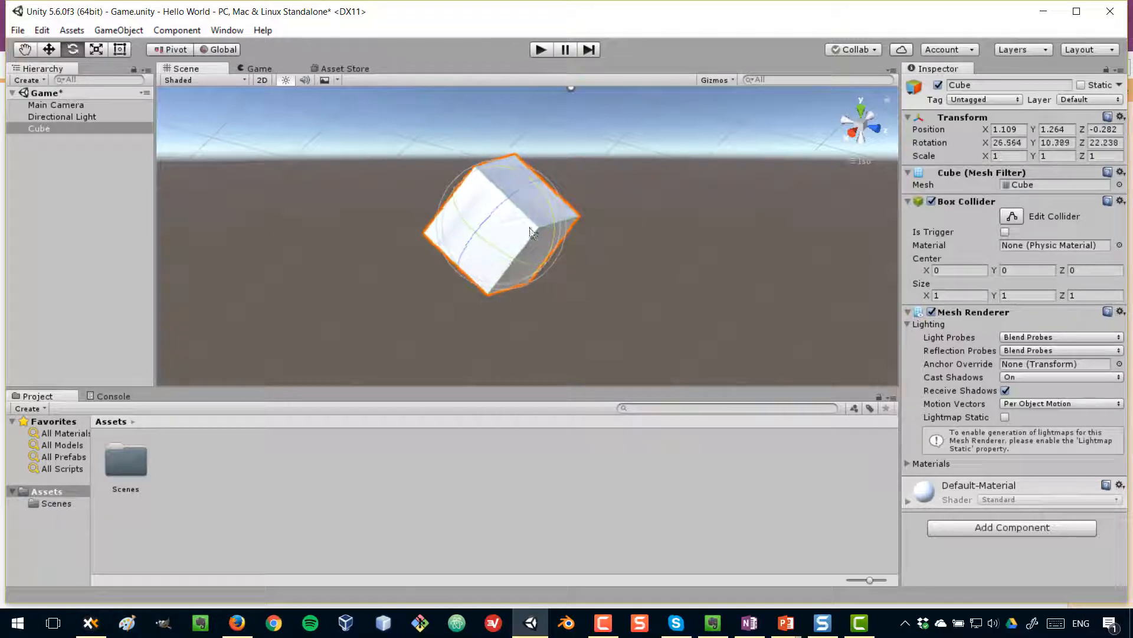
drag(531, 232, 462, 250)
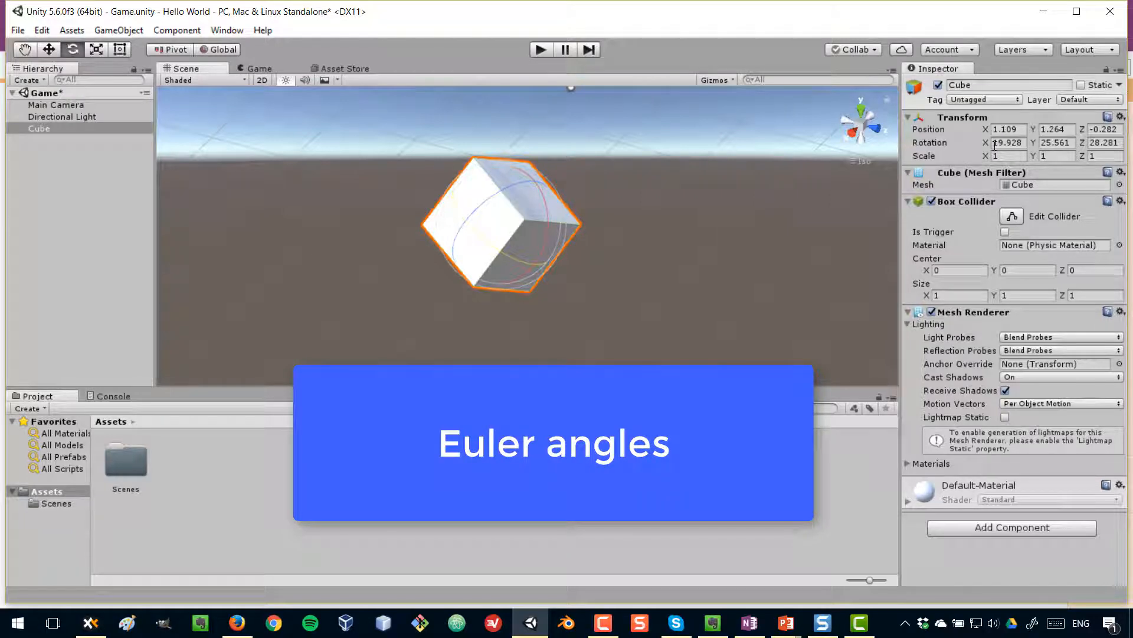
key(alt+tab)
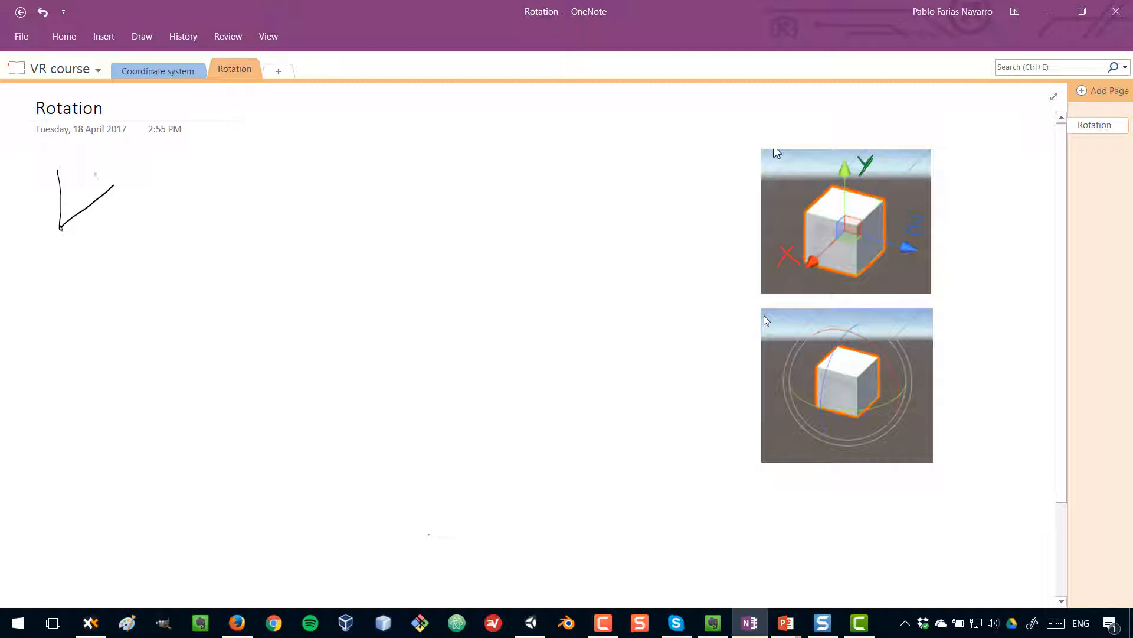
Sketch an angle arrow labelled degrees and a circle marking a 90° right angle.
drag(94, 170, 108, 195)
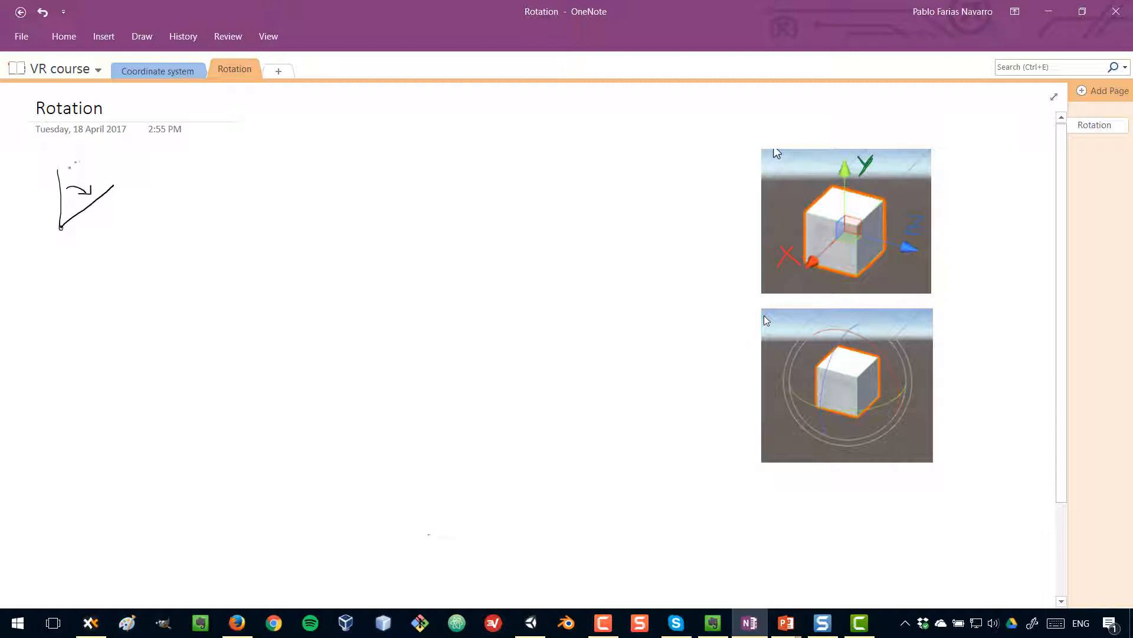
text(degrees)
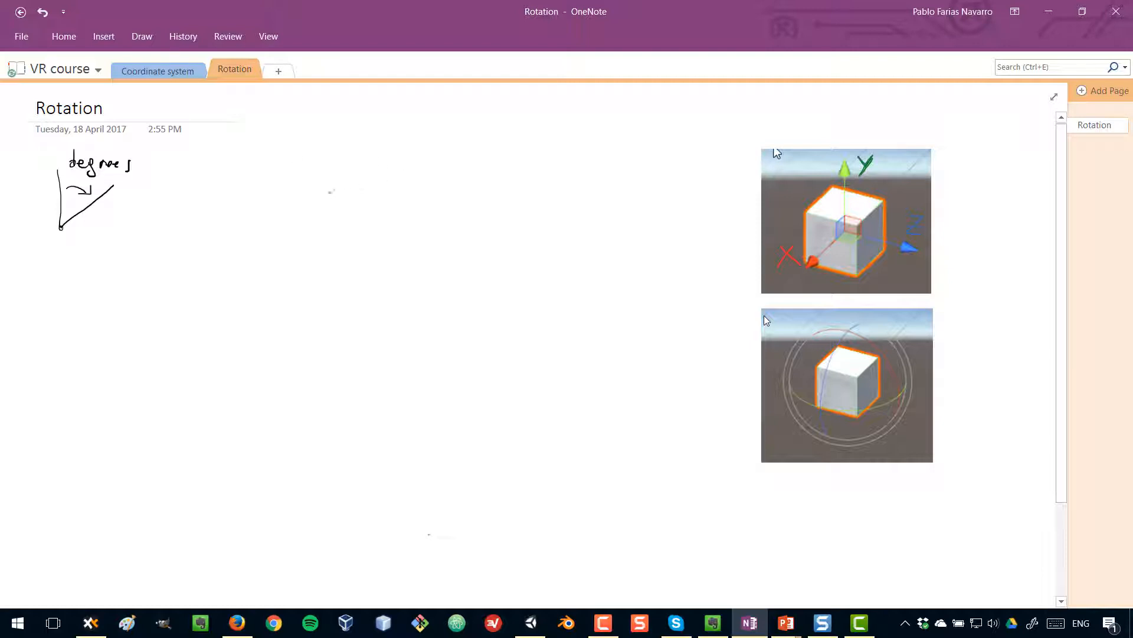
drag(302, 165, 304, 221)
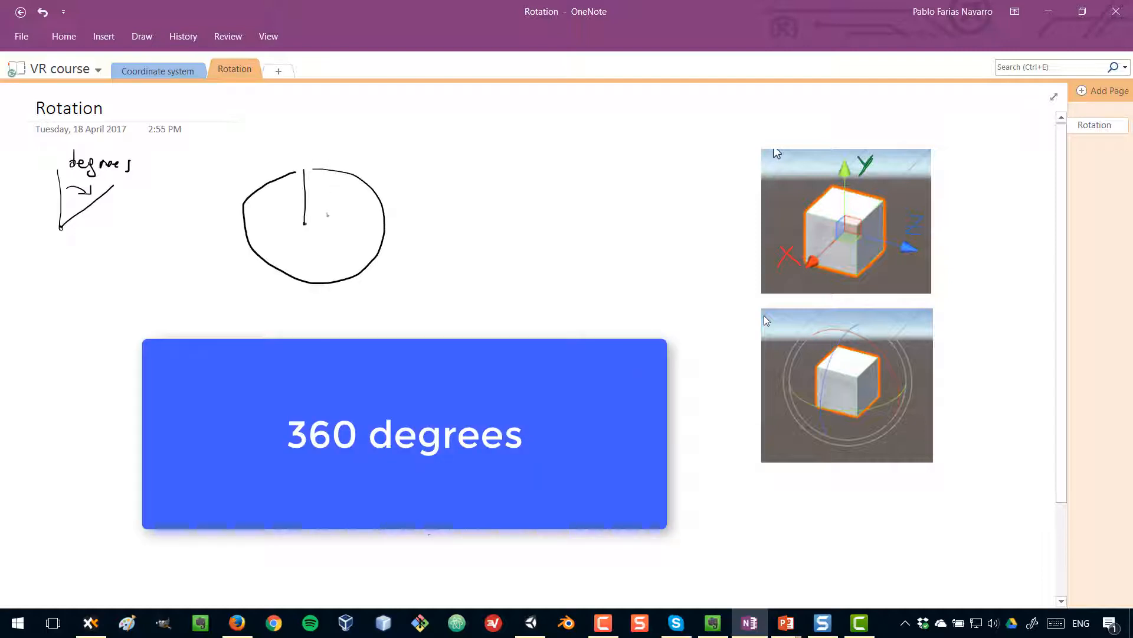
drag(307, 218, 355, 222)
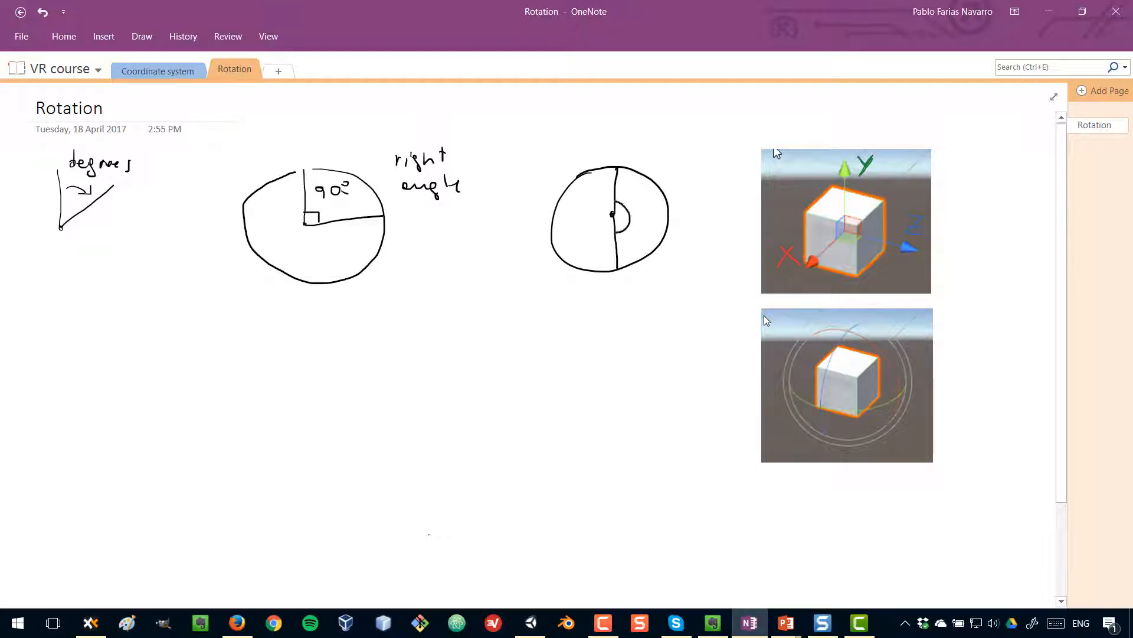
Write '180°' and 'straight' beside the half-turn diagram.
text(180°)
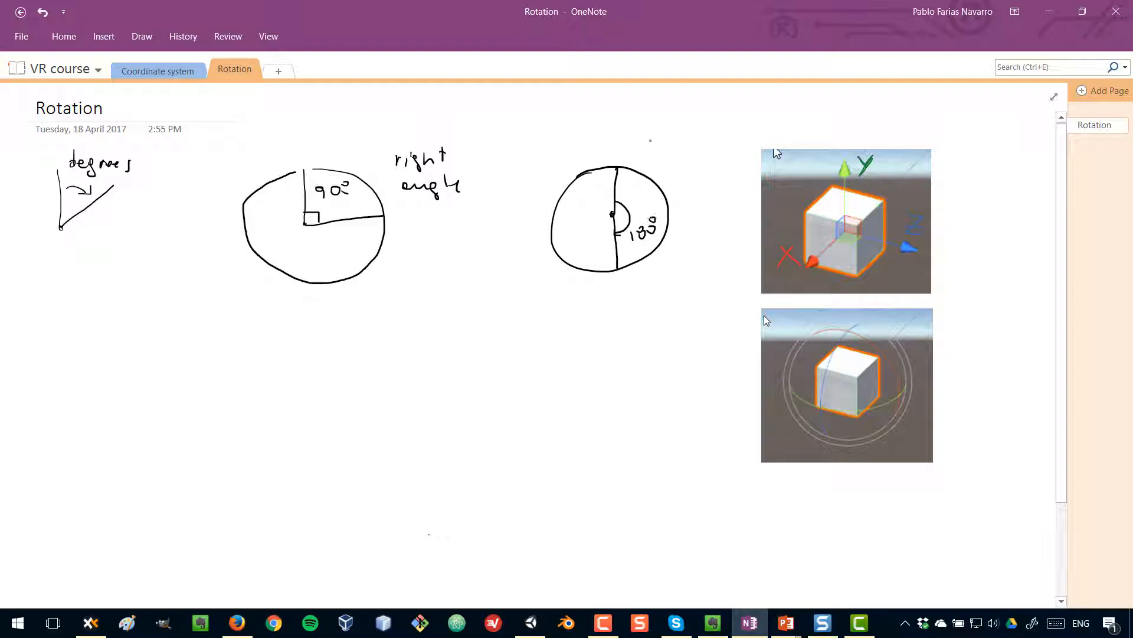
text(st)
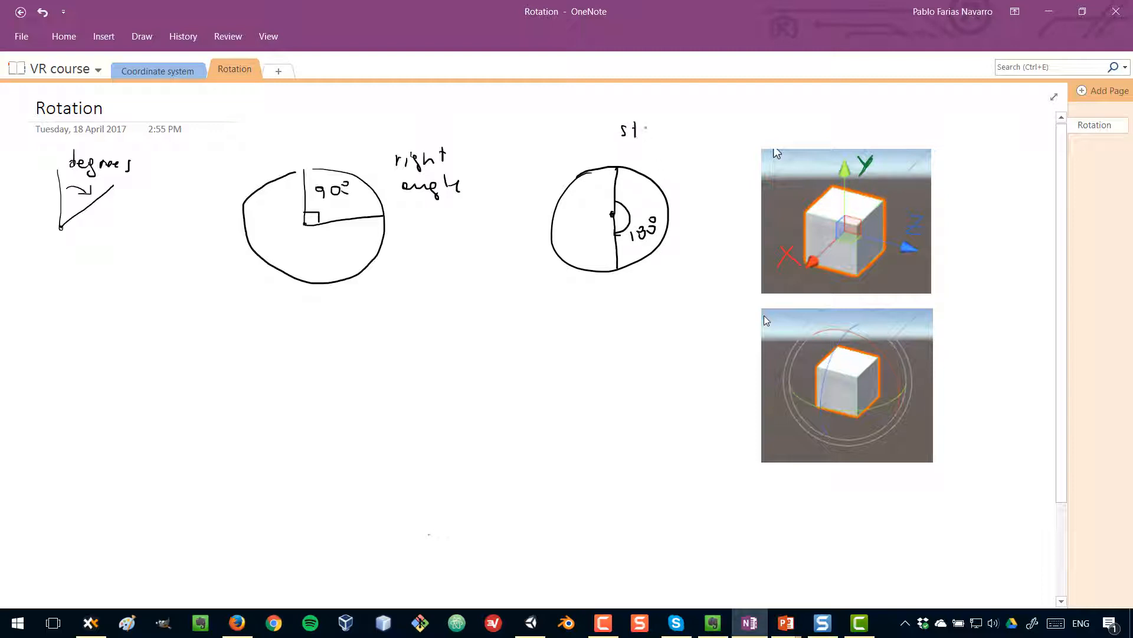
text(straight)
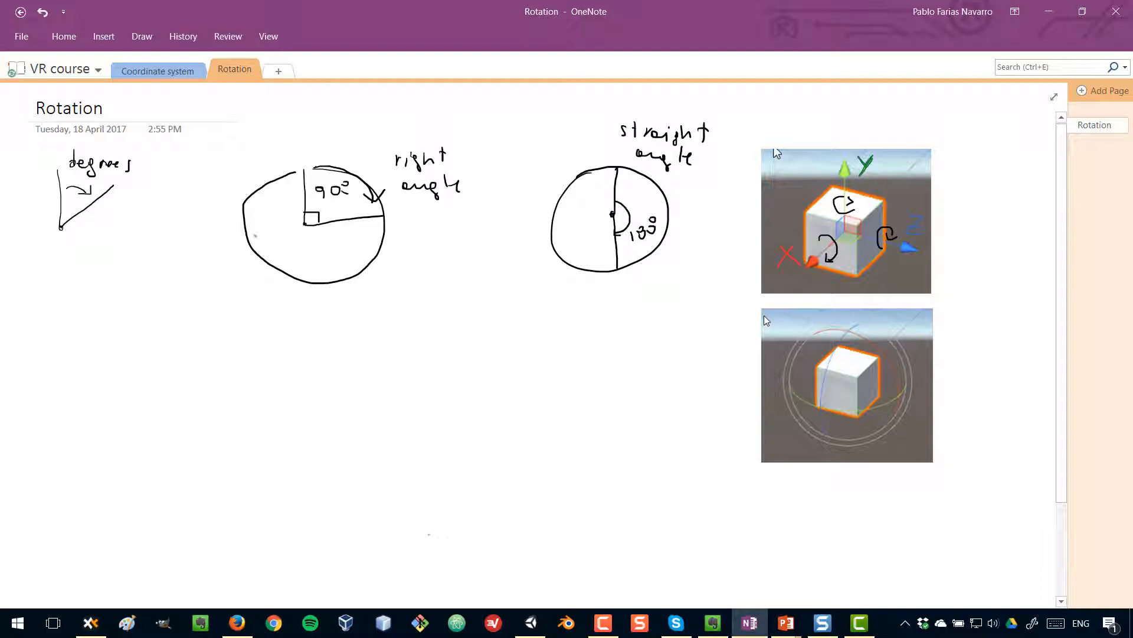
mouse_move(334, 327)
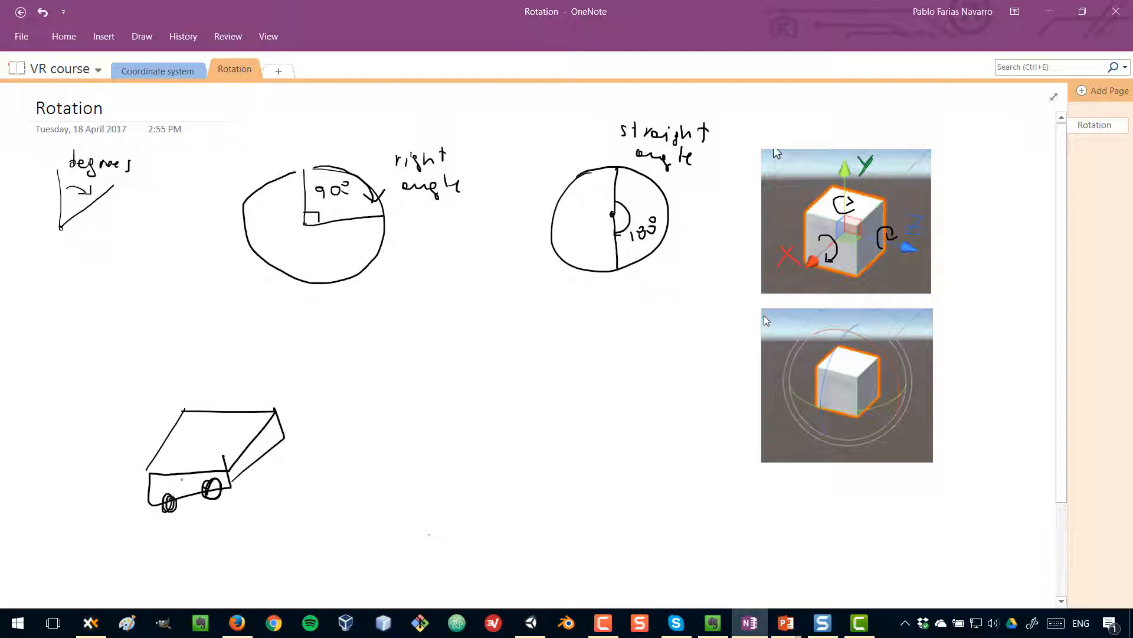
Draw an upward axis arrow from the car sketch and label it Y.
drag(204, 426, 202, 351)
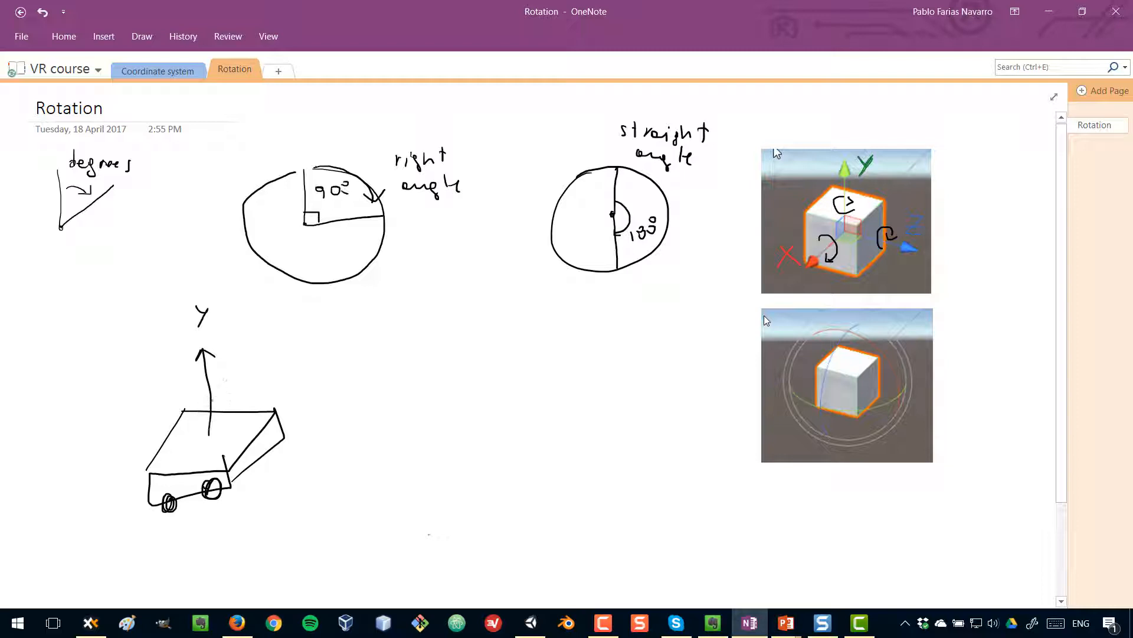
drag(184, 426, 242, 402)
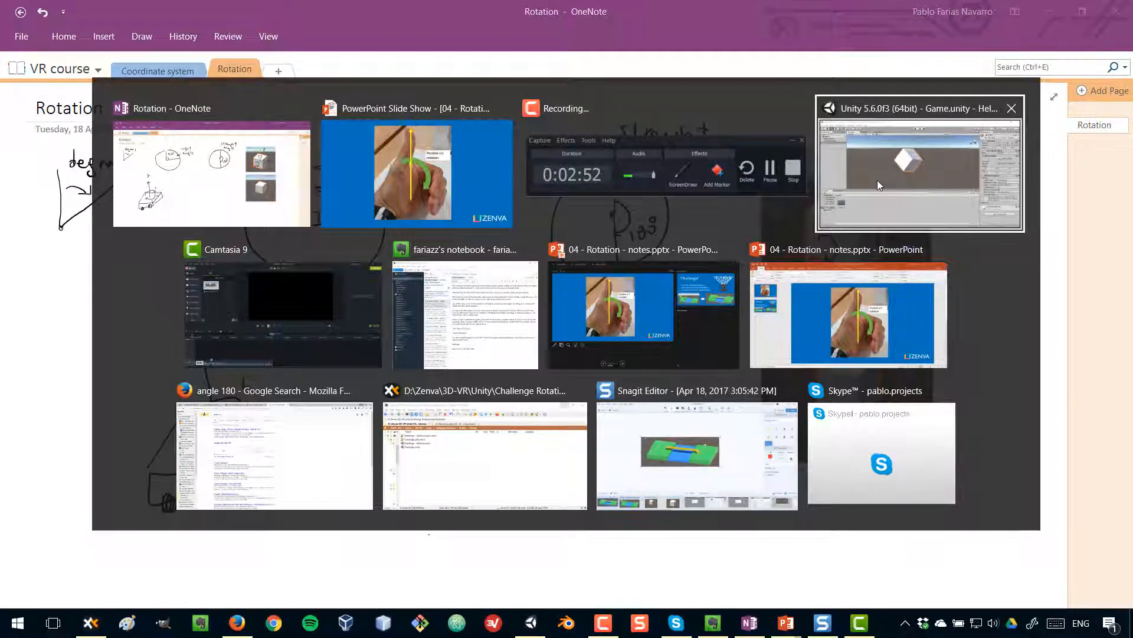
Return to Unity and spin the Cube around its Y axis alone using the green ring.
click(919, 167)
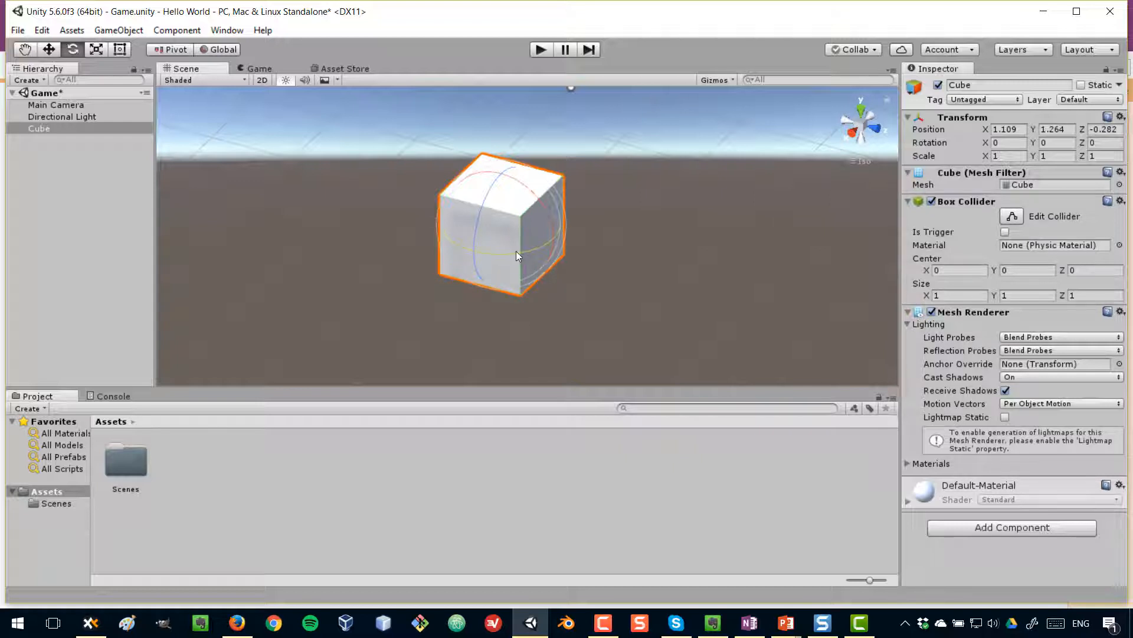
drag(517, 256, 453, 256)
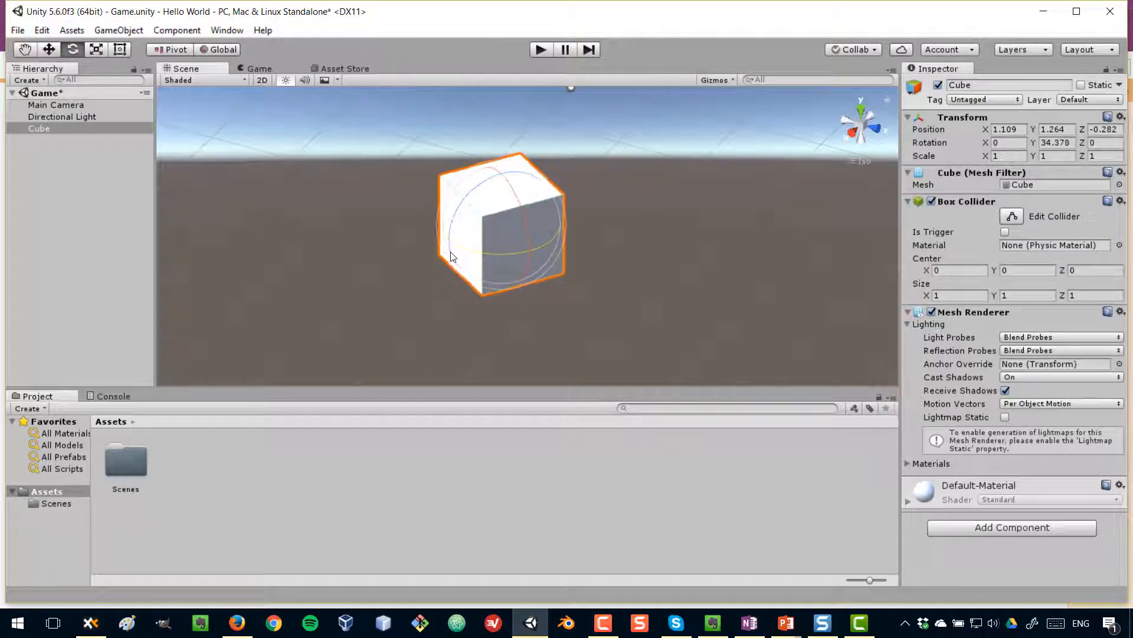
drag(449, 256, 501, 174)
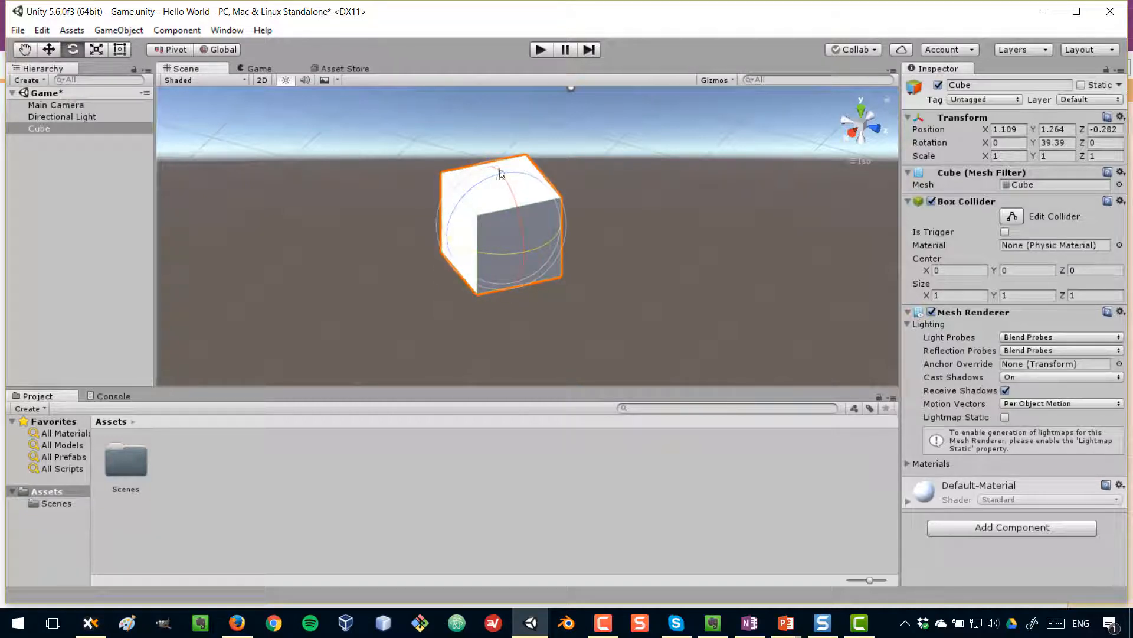
mouse_move(503, 259)
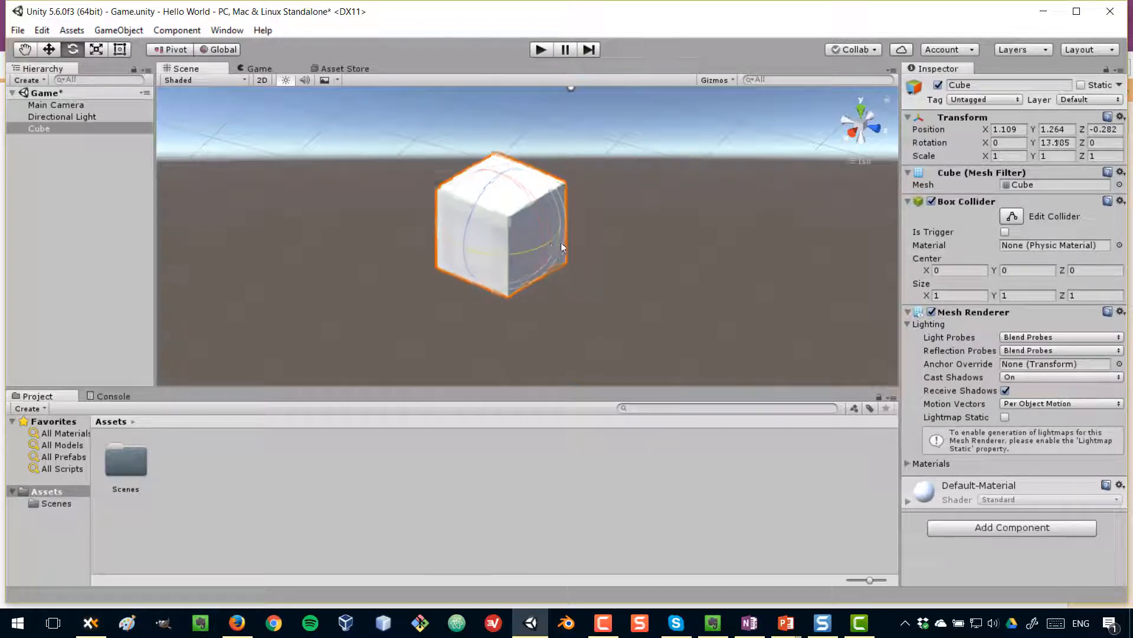
drag(564, 245, 675, 211)
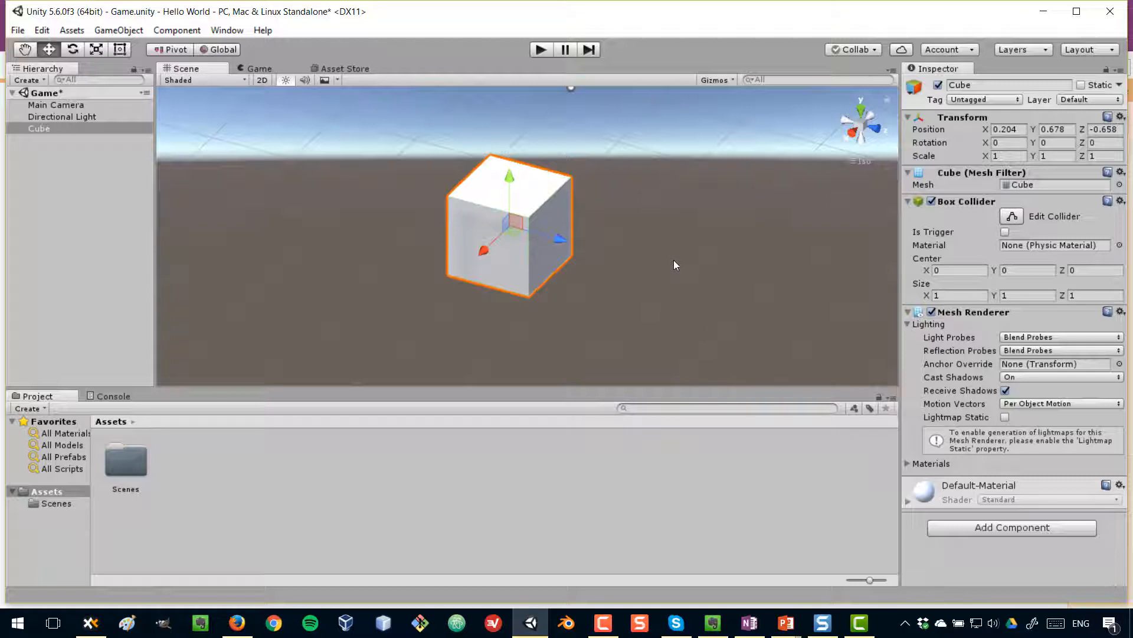
mouse_move(614, 273)
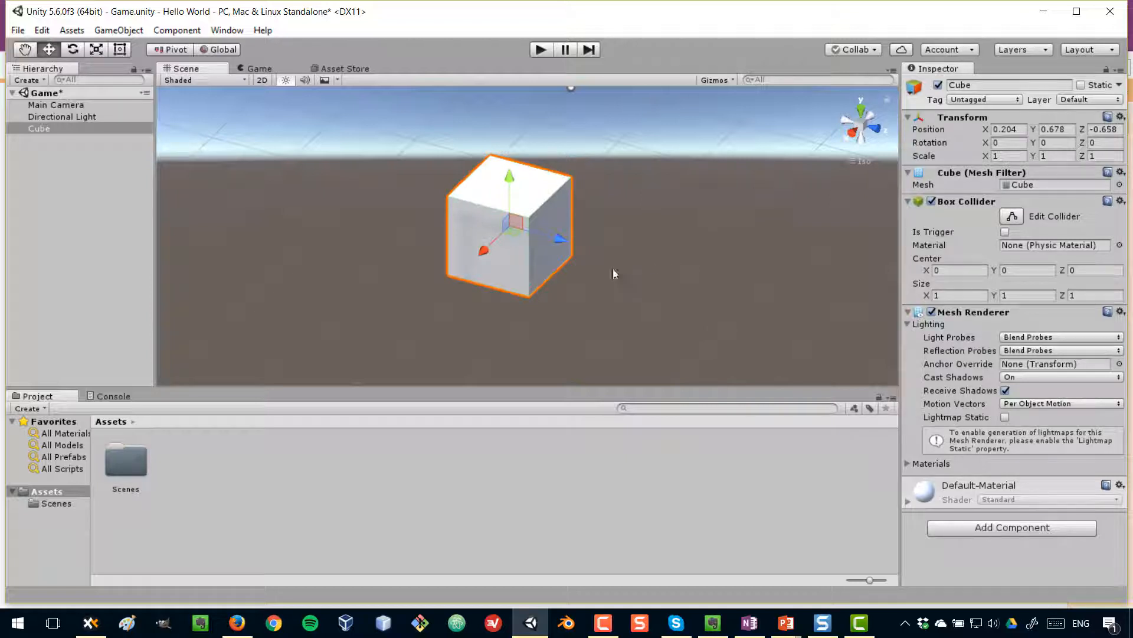
mouse_move(585, 260)
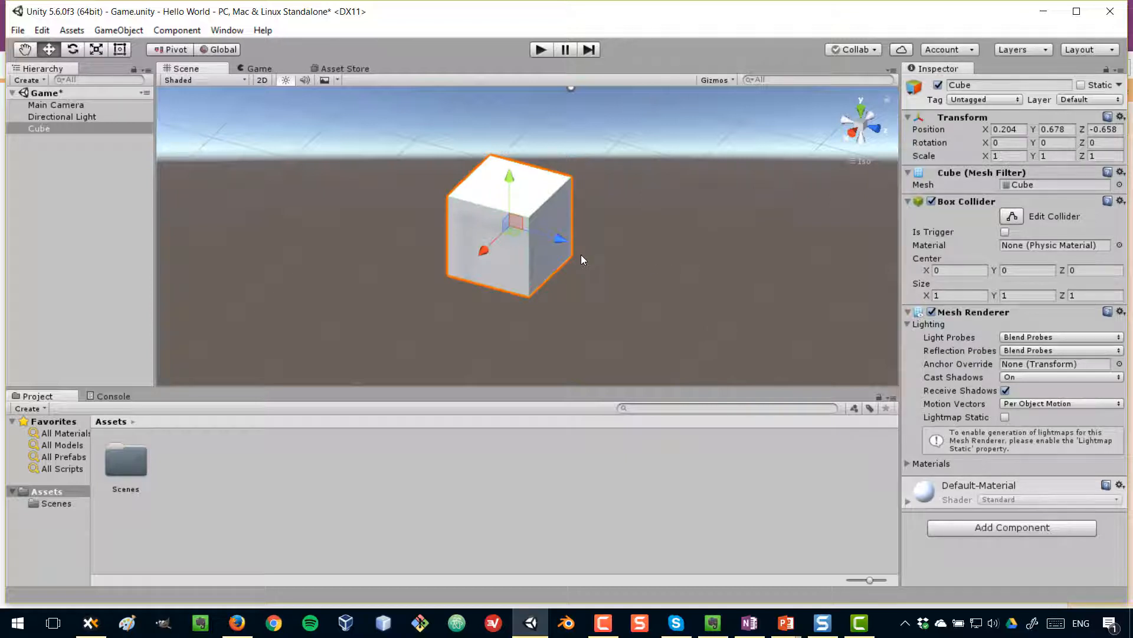
mouse_move(575, 255)
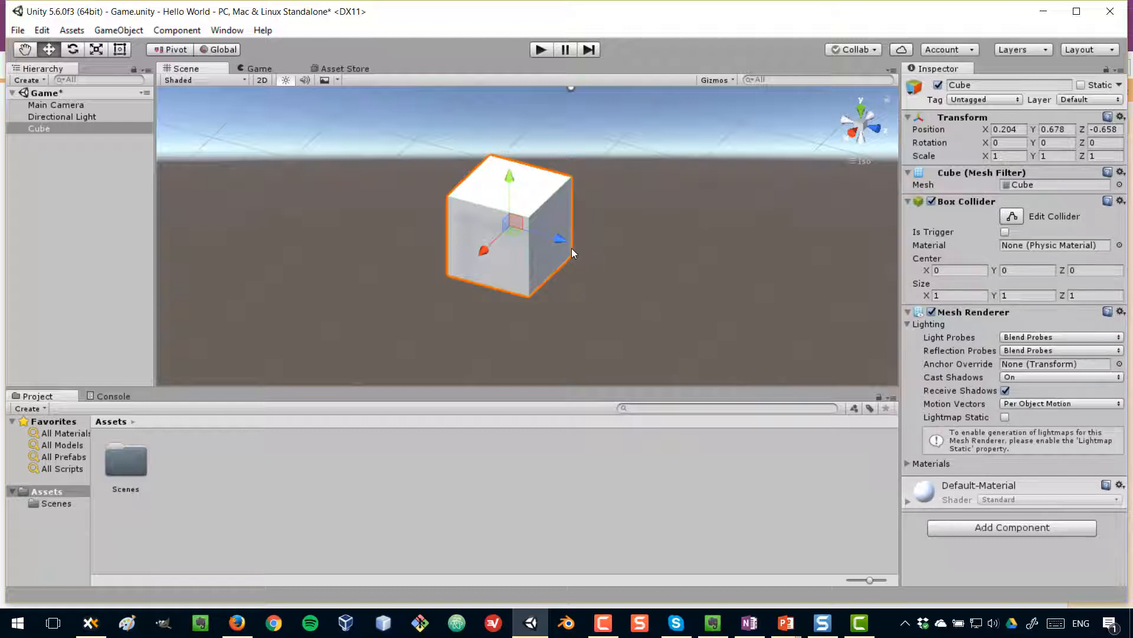
mouse_move(560, 281)
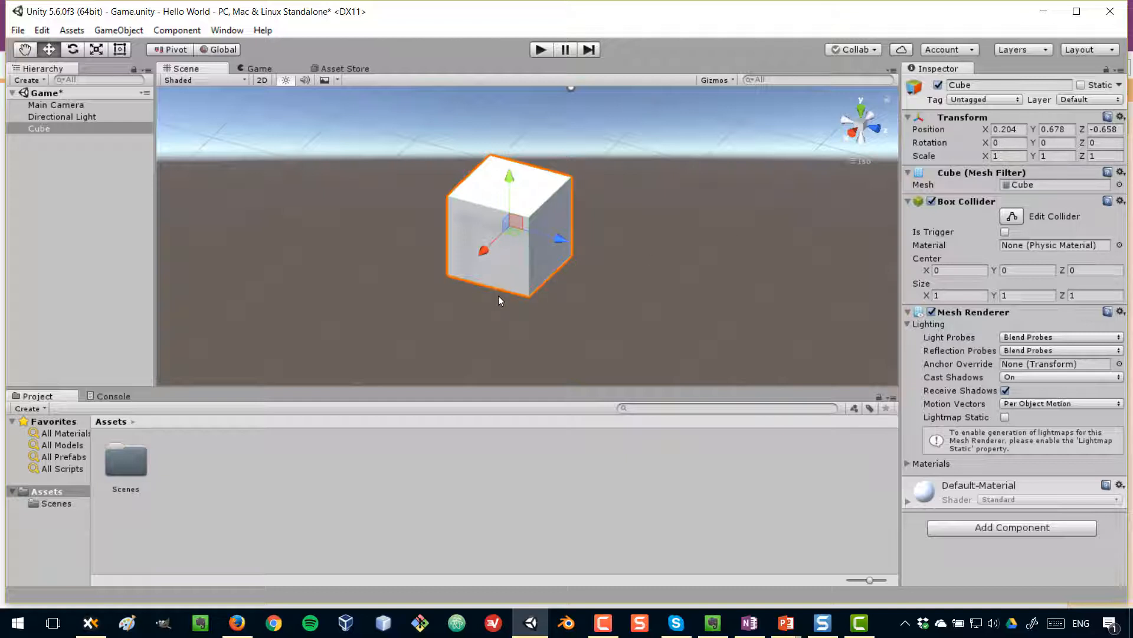
mouse_move(571, 239)
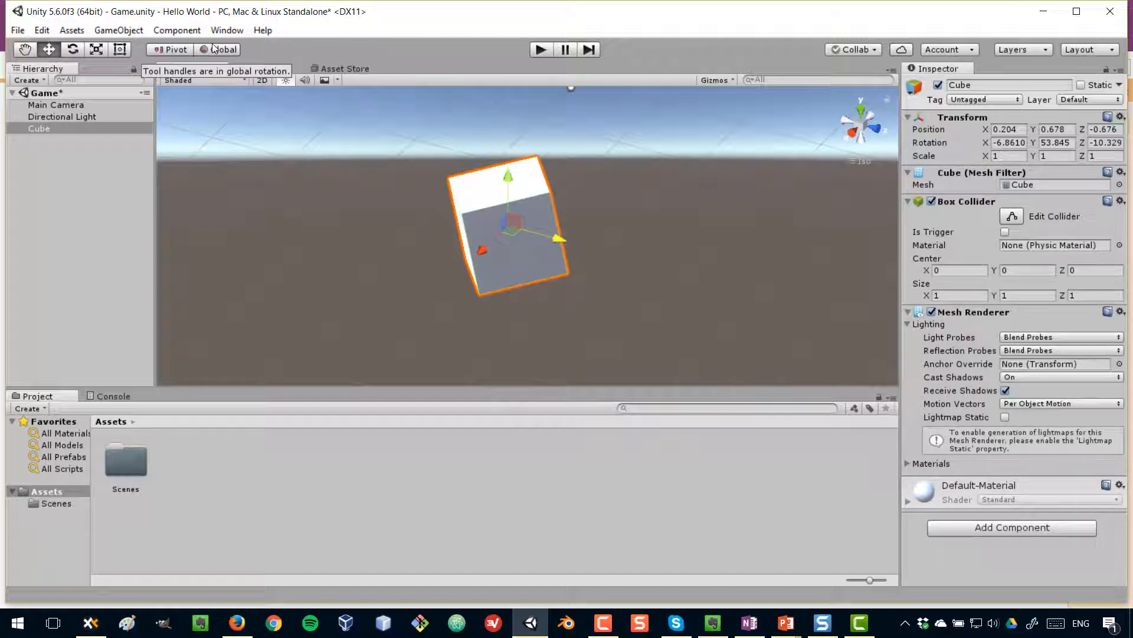
Set the gizmo handle orientation to Local and select the Move tool.
click(220, 49)
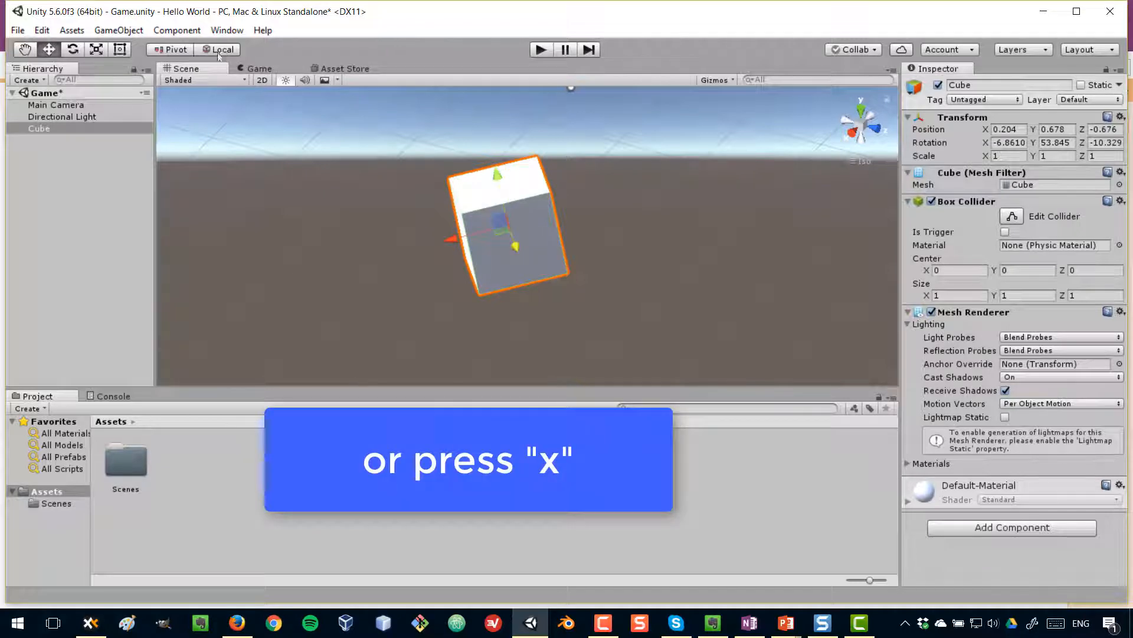
click(218, 50)
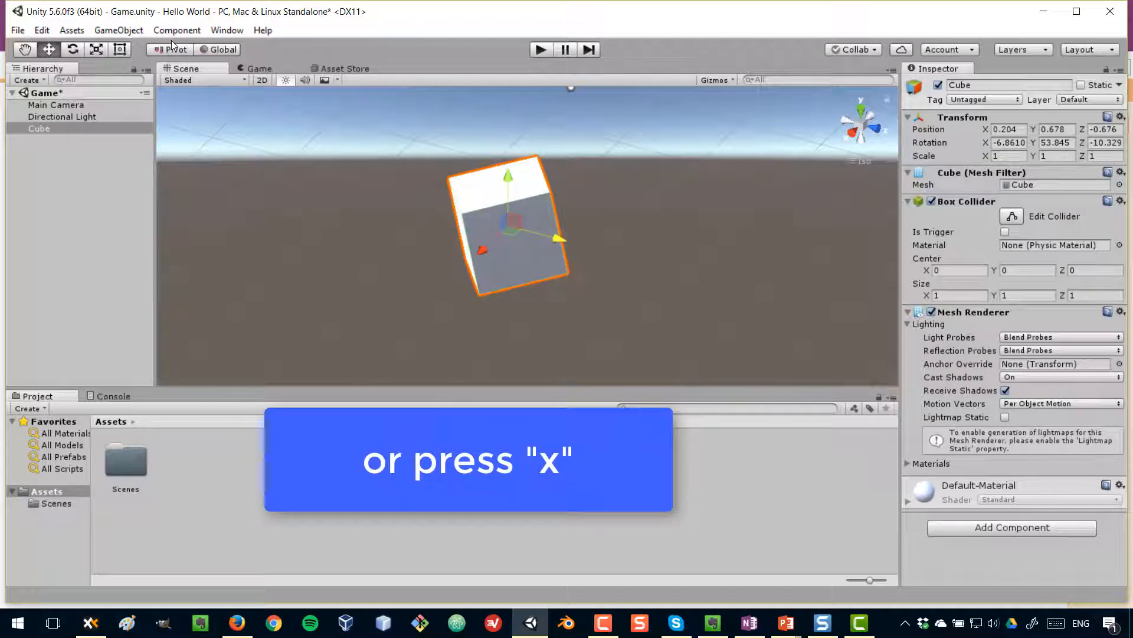
click(222, 50)
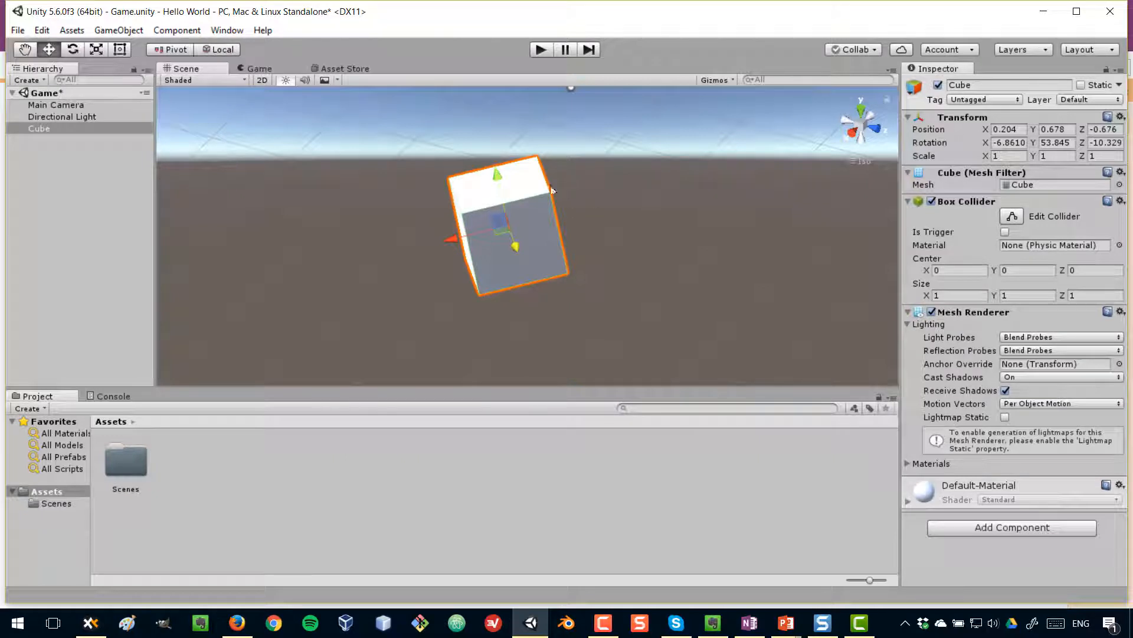
mouse_move(514, 236)
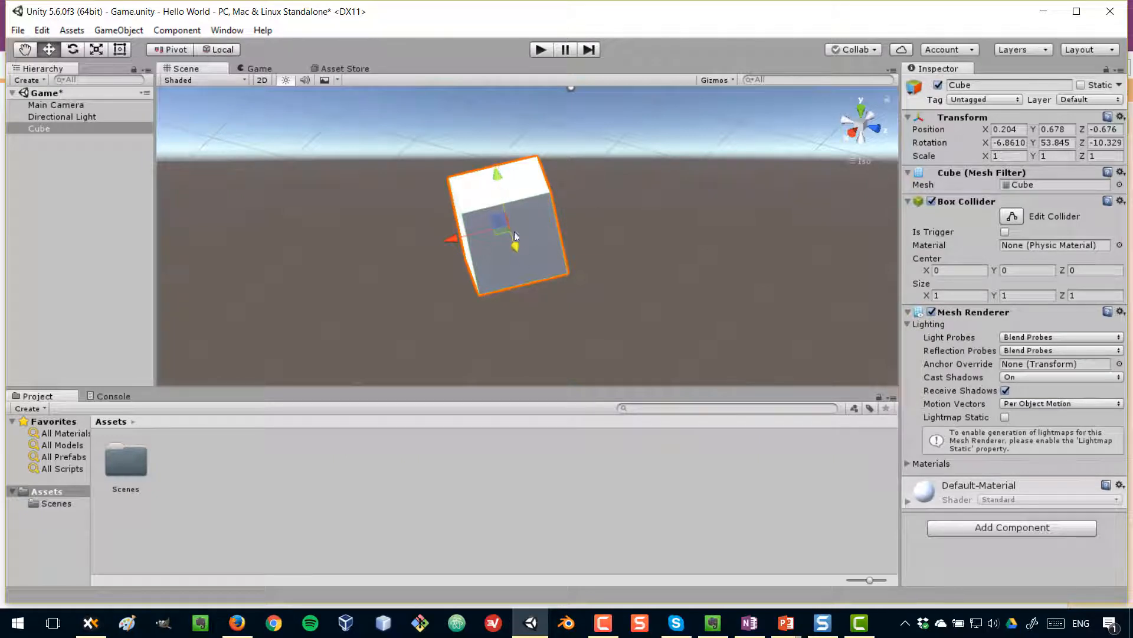
click(49, 49)
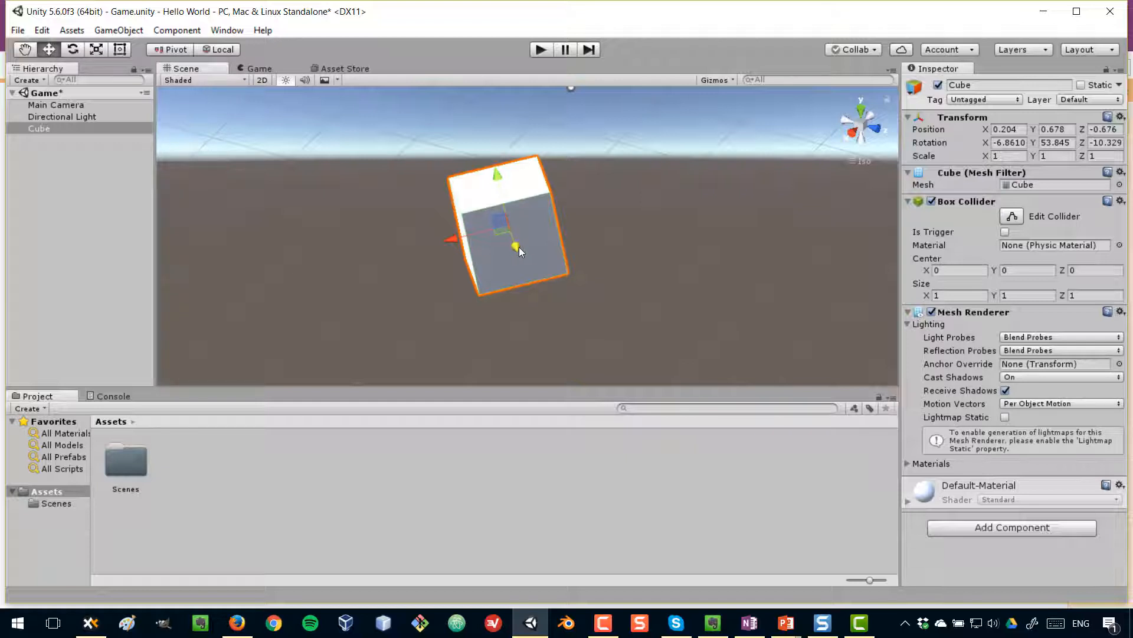
Slide the tilted Cube along its local axes to roughly -0.24, 0.60, -1.04.
drag(520, 249, 518, 272)
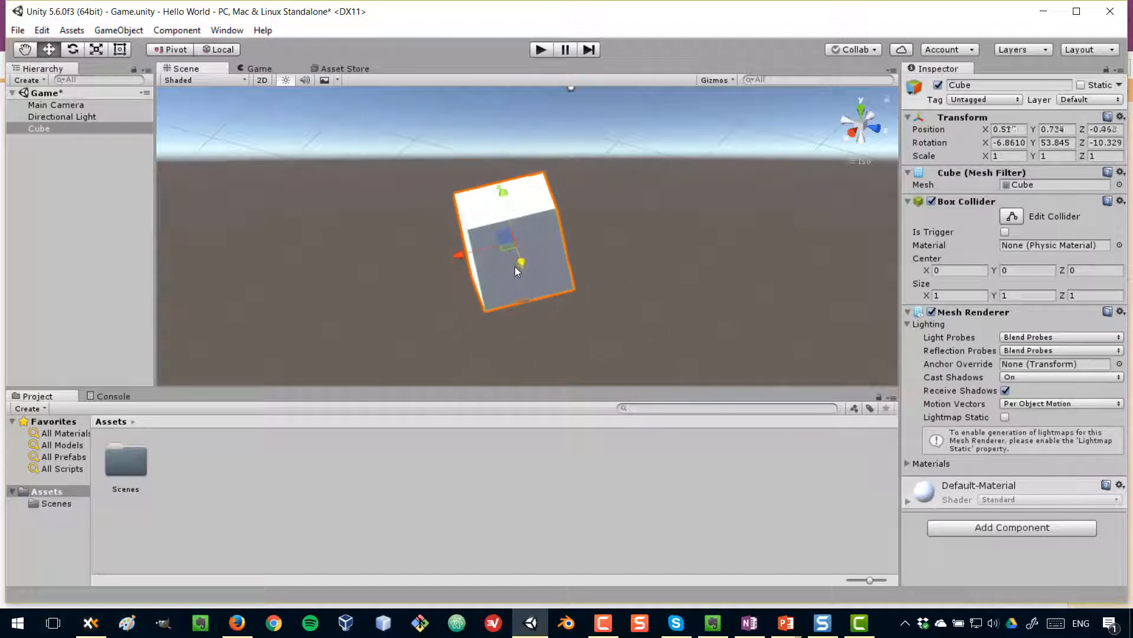
drag(517, 271, 510, 233)
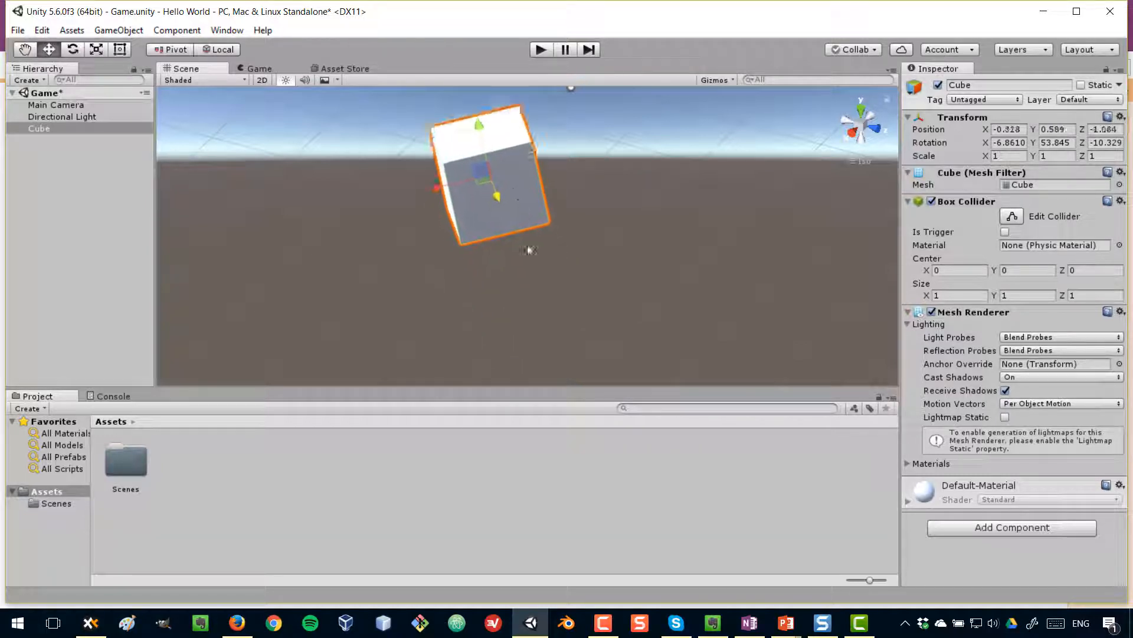
drag(527, 249, 463, 221)
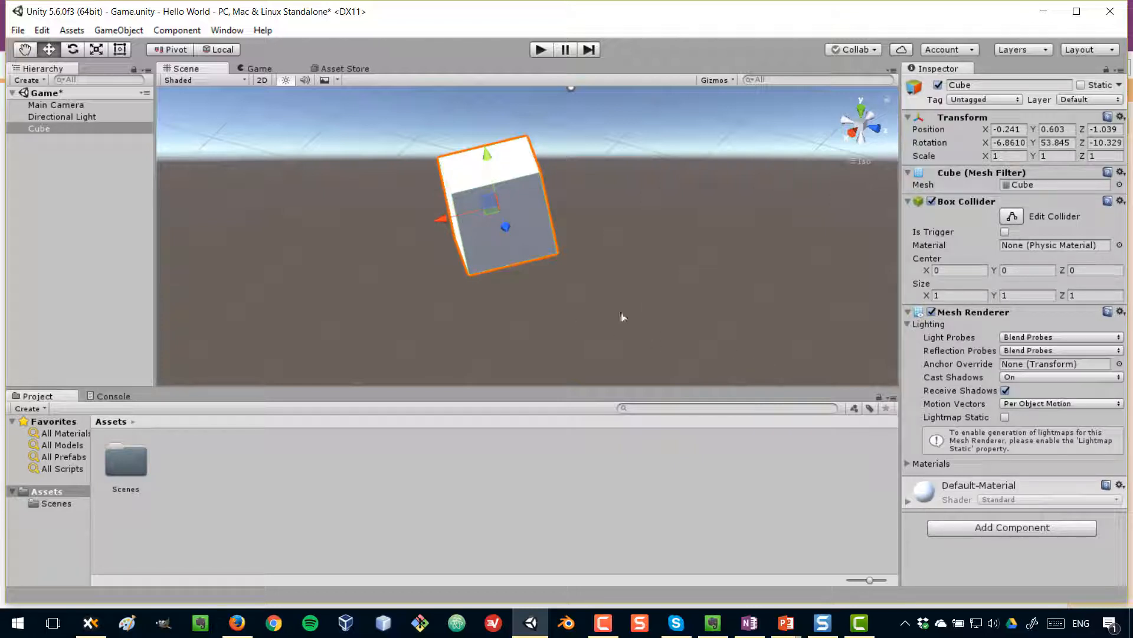
mouse_move(517, 127)
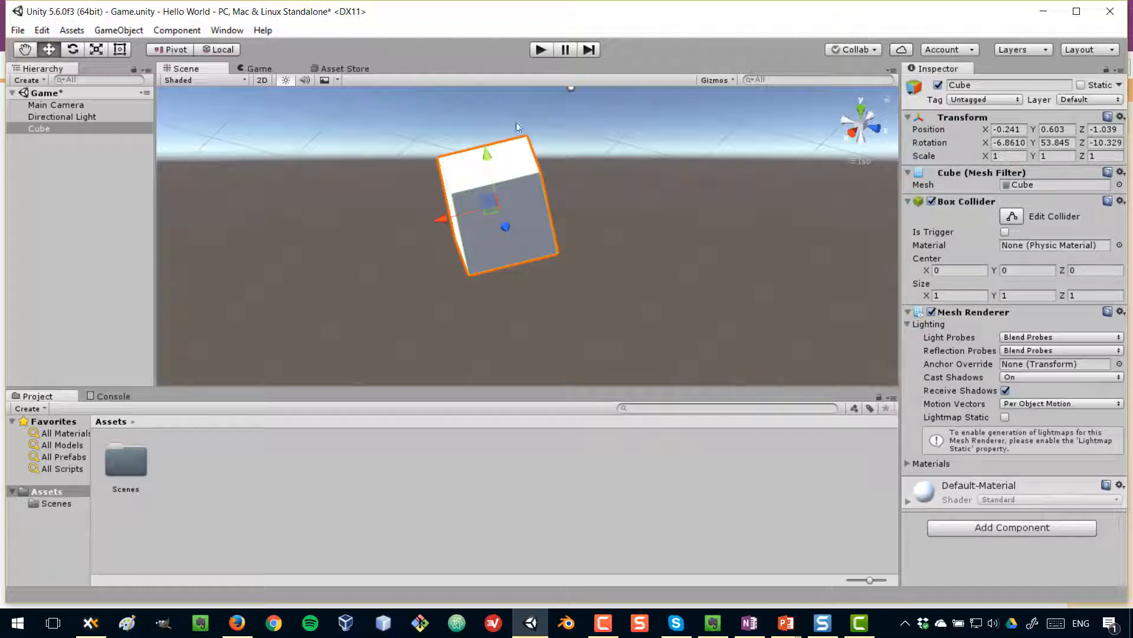
mouse_move(470, 296)
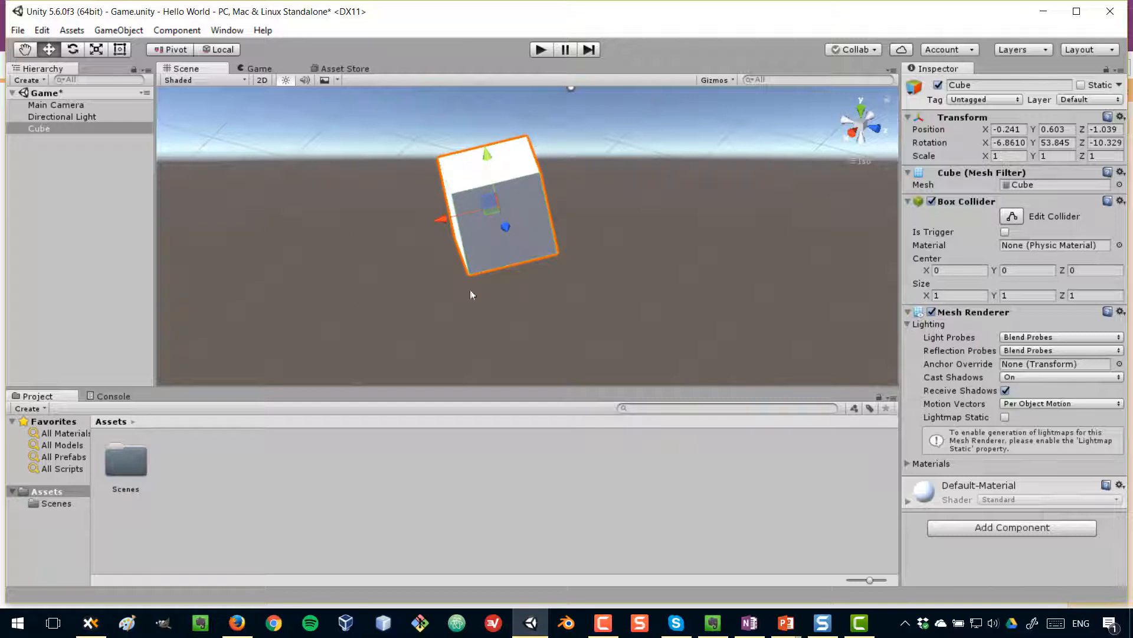
mouse_move(984, 178)
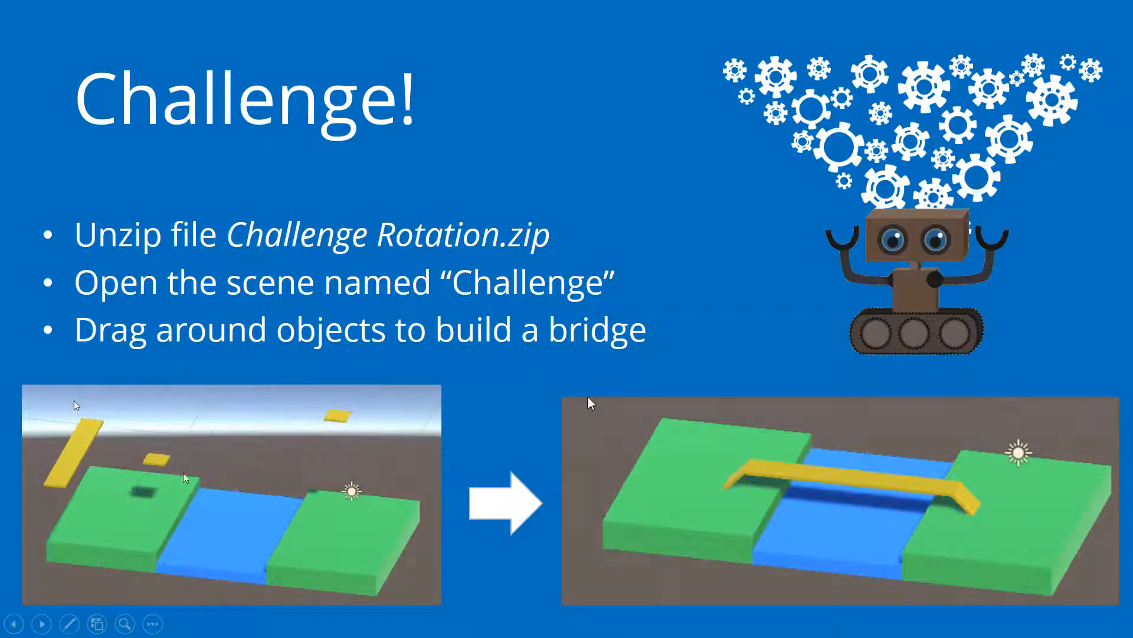
mouse_move(526, 426)
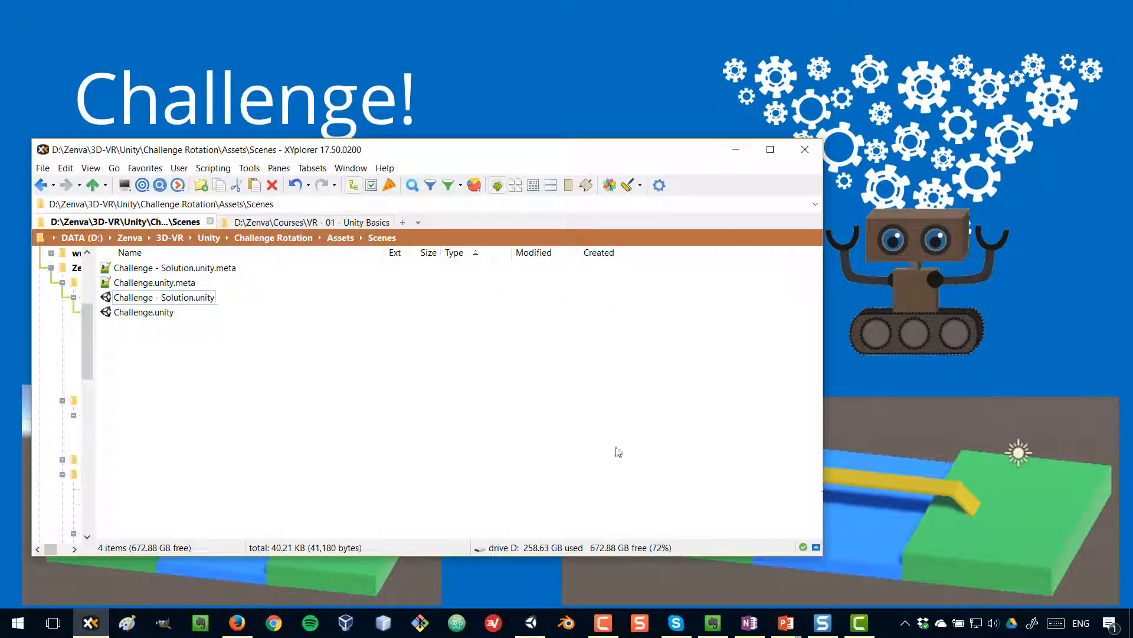
Open Challenge.unity from the Challenge Rotation Scenes folder in Unity.
click(143, 312)
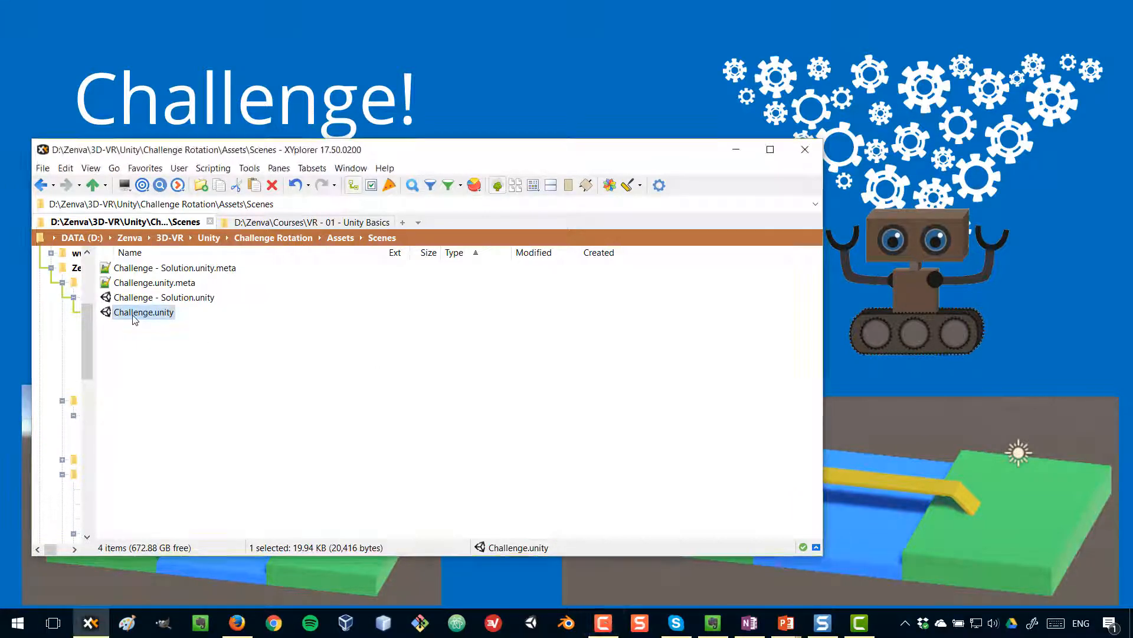
double_click(144, 311)
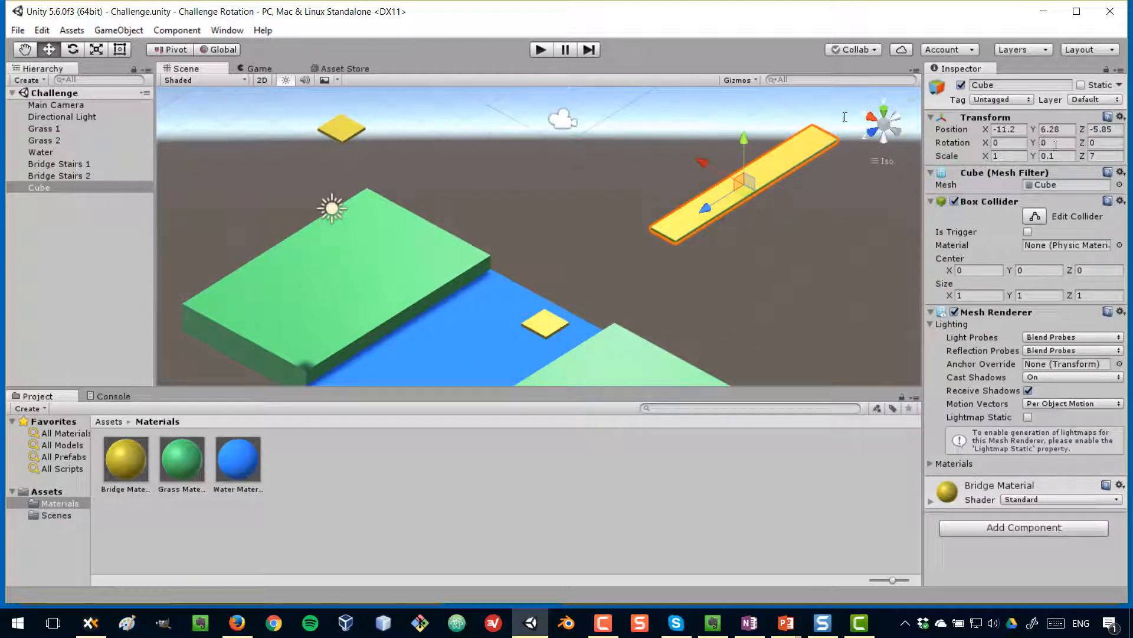
Set the plank's Y rotation to 90 so it spans the water, then select Bridge Stairs 1.
text(90)
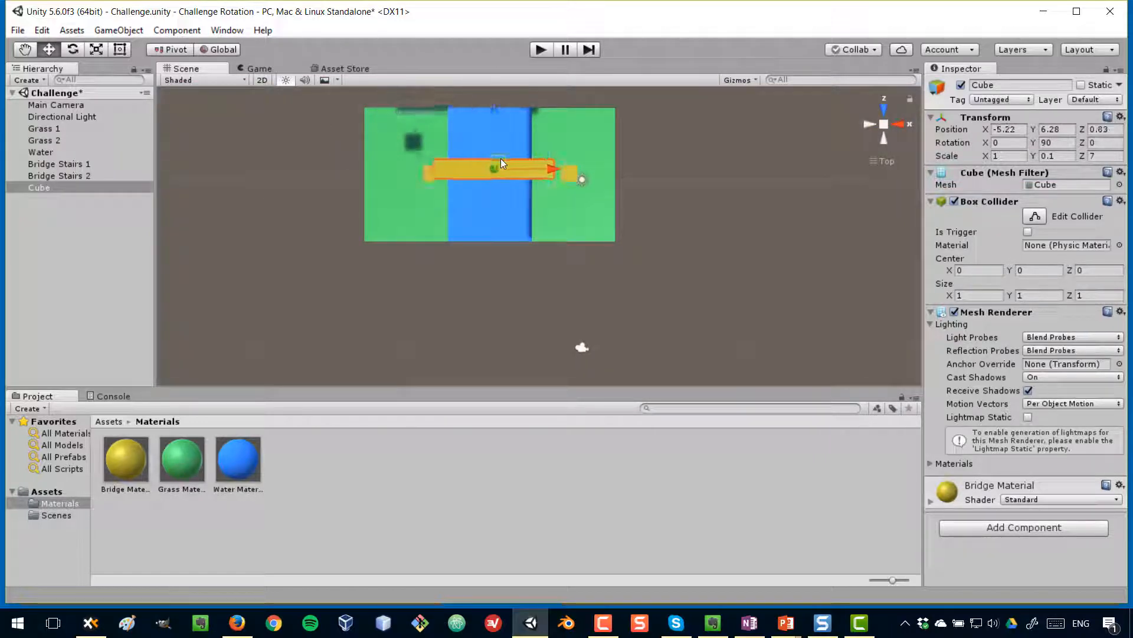
click(59, 174)
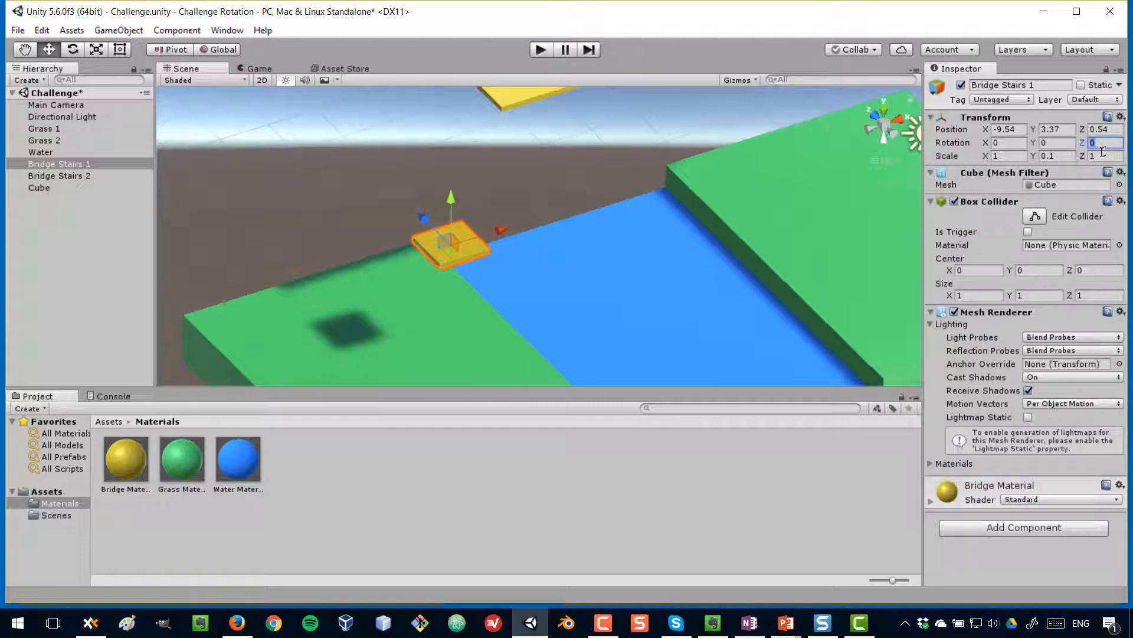
Set Bridge Stairs 1 Rotation Z to 45 and move the tilted piece near the bridge.
text(45)
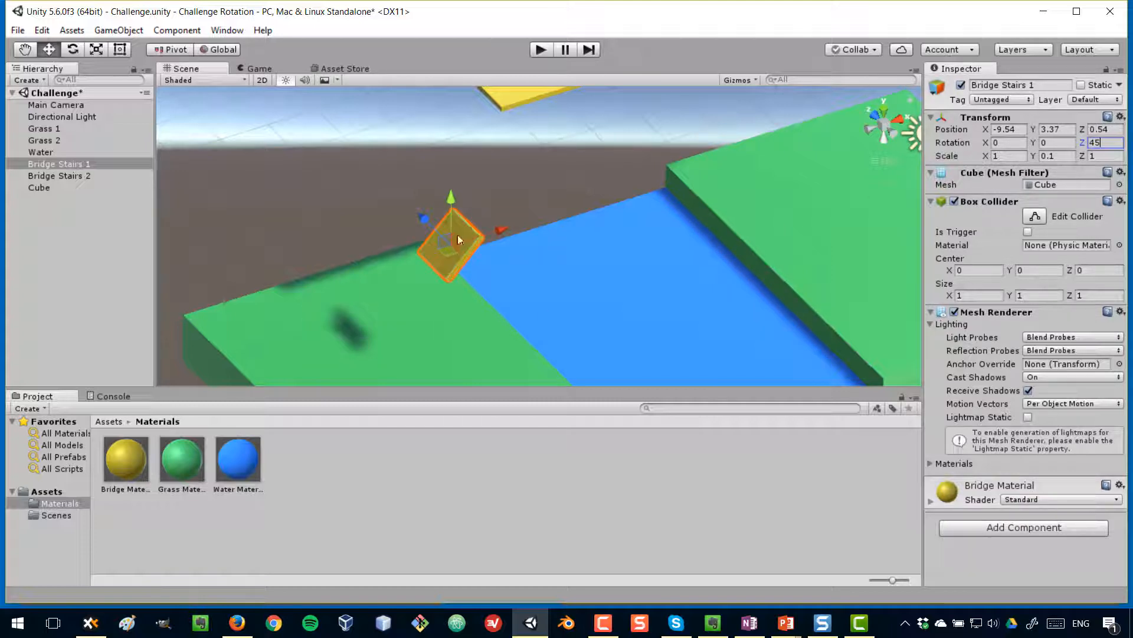
drag(457, 239, 672, 283)
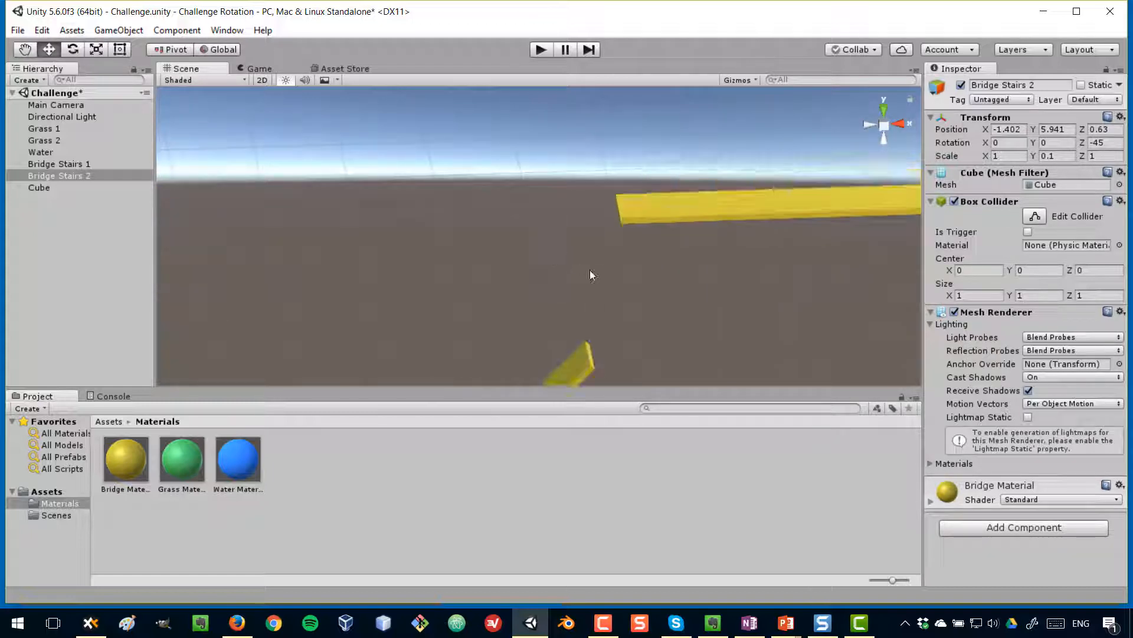
Select the first stairs piece and frame the whole assembled bridge in view.
click(59, 164)
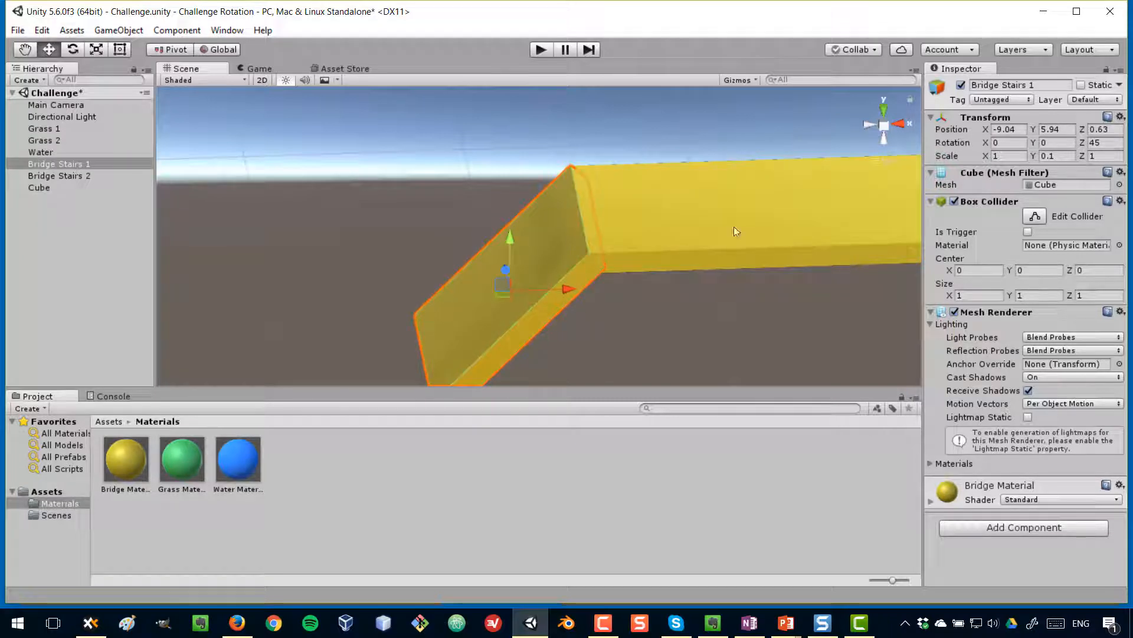
click(39, 188)
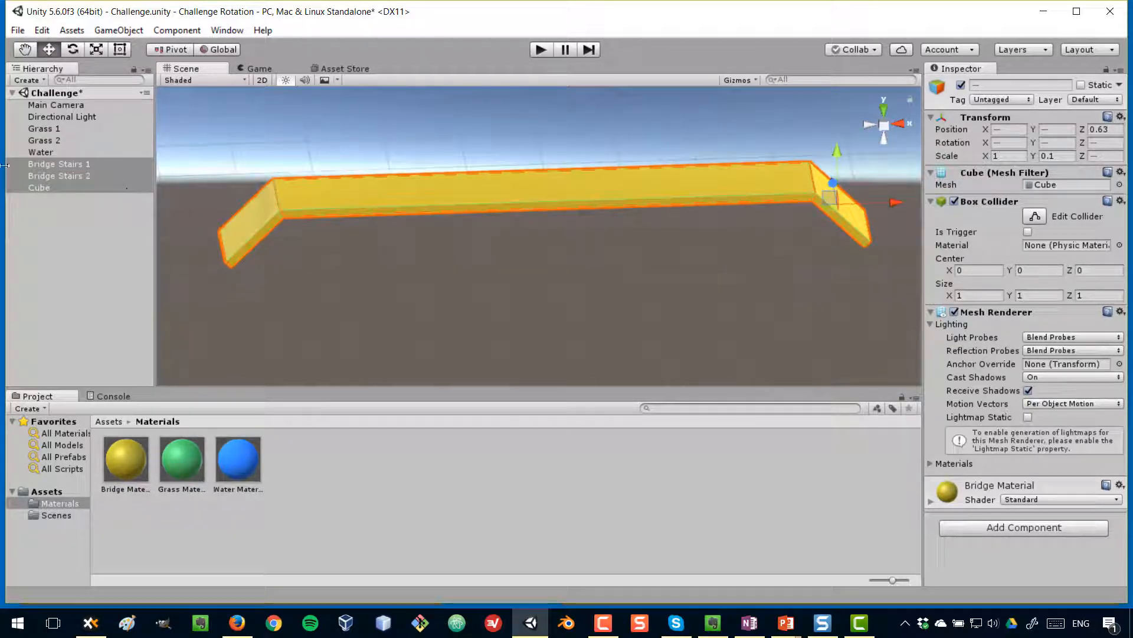
Select Bridge Stairs 1, Bridge Stairs 2 and Cube together to frame the finished bridge.
click(59, 164)
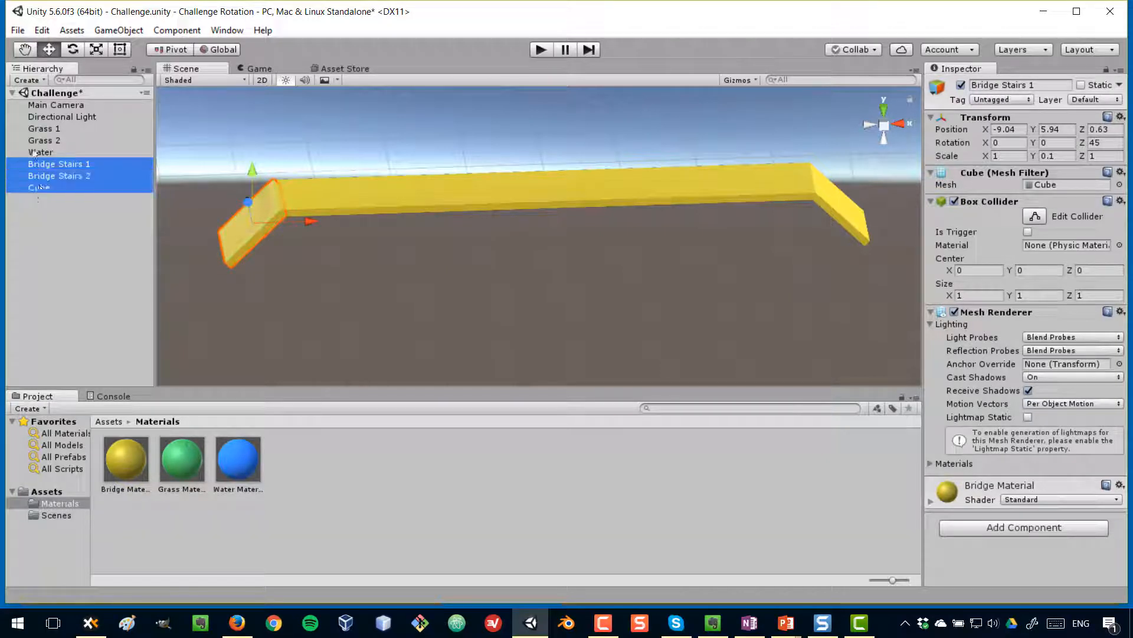